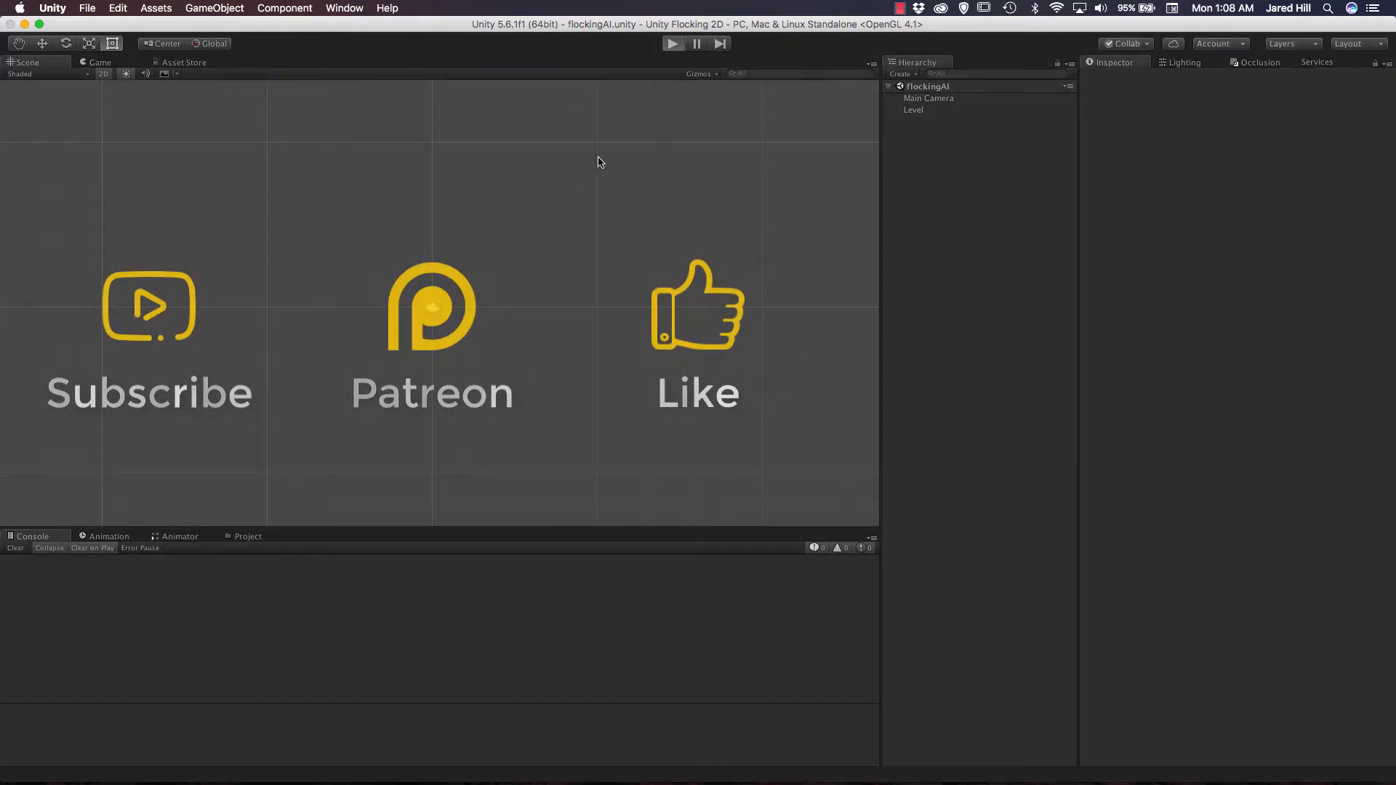
Start the flocking scene in Play mode to watch the members and enemies move.
click(672, 42)
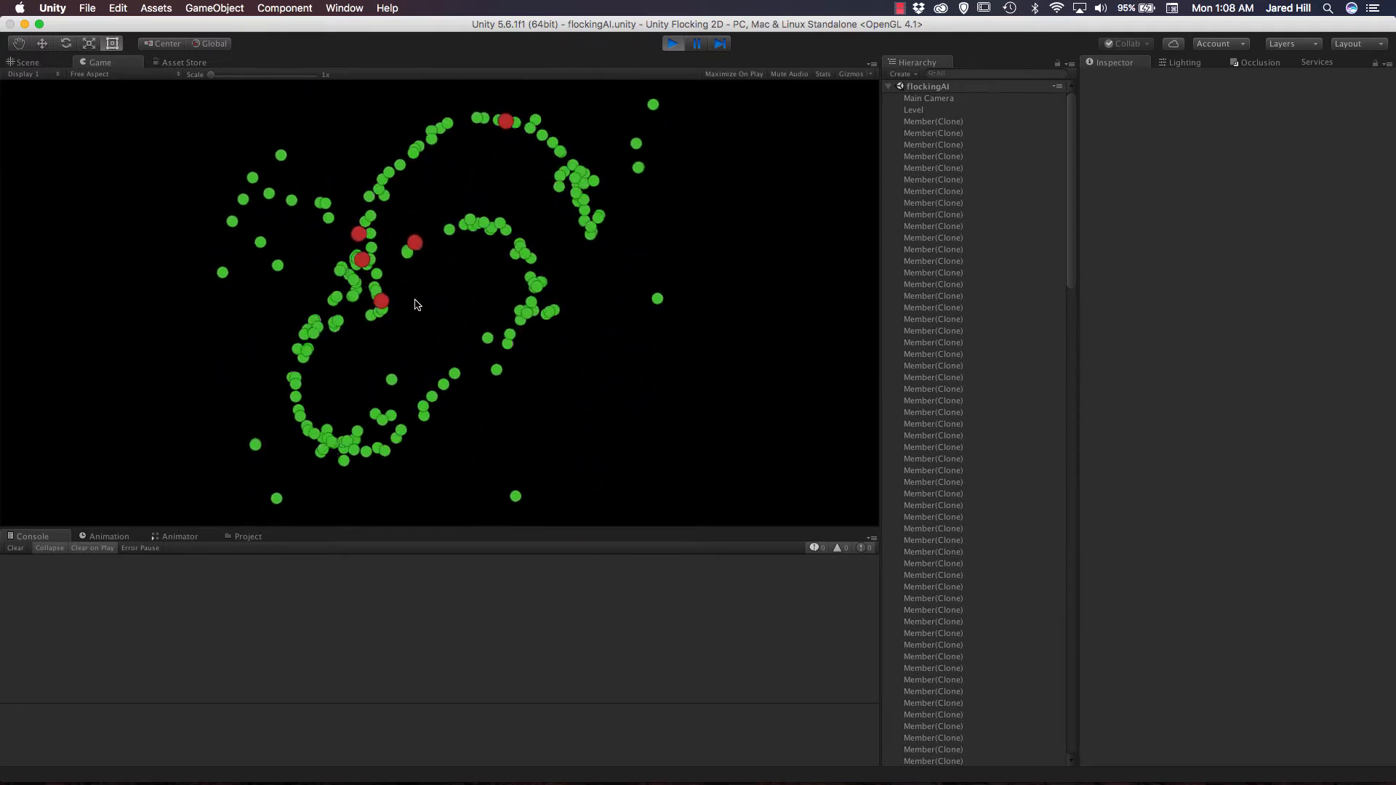
mouse_move(521, 245)
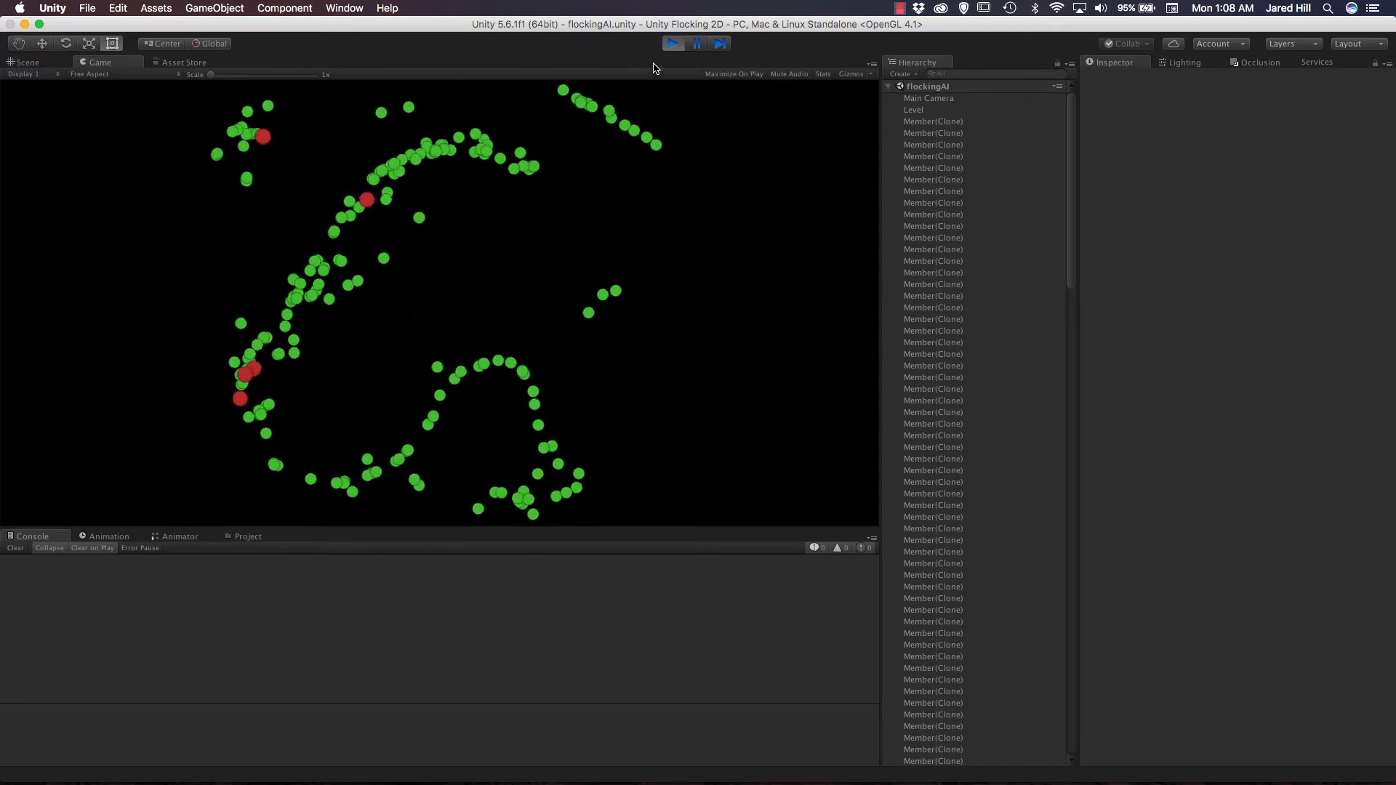
Stop Play mode and open Assets/Scripts/Member.cs in the code editor.
click(673, 43)
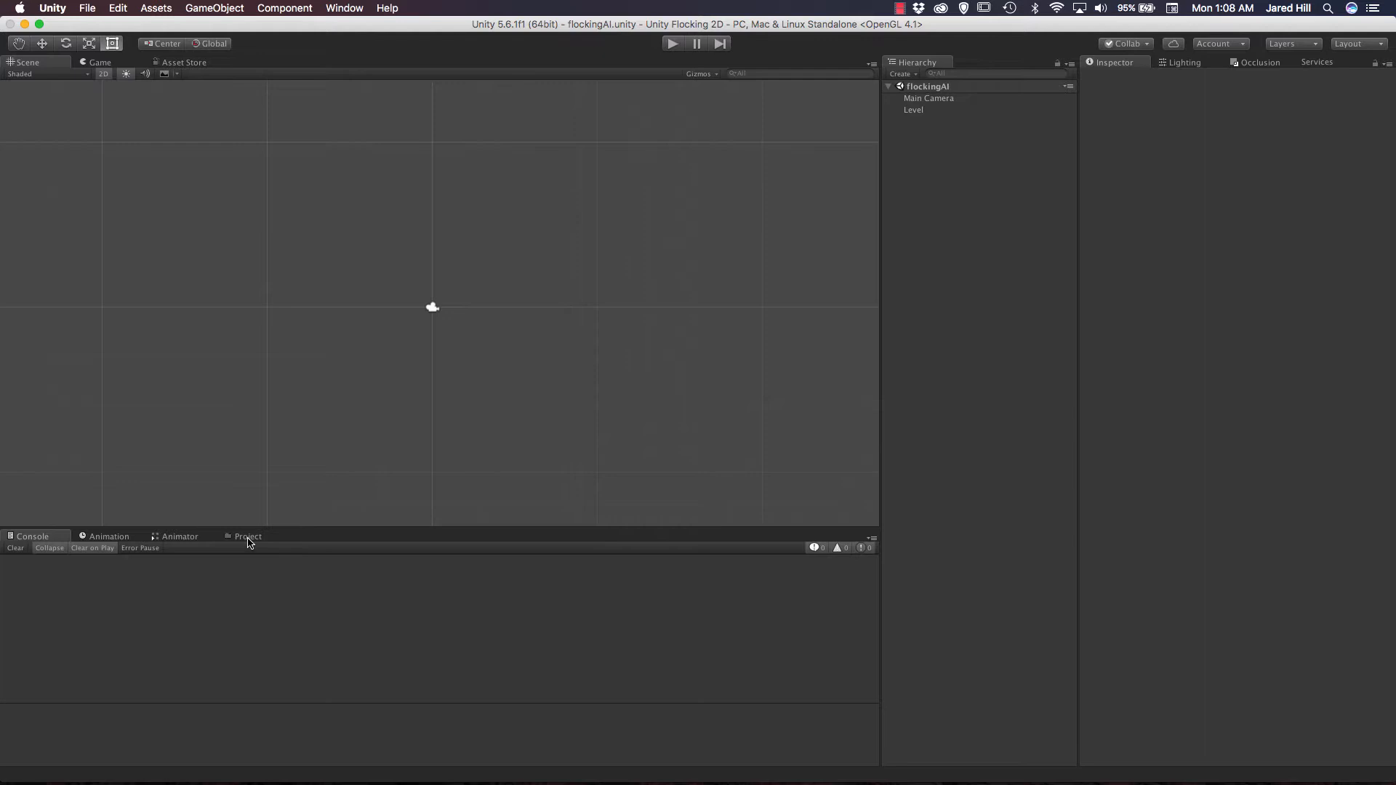
click(247, 536)
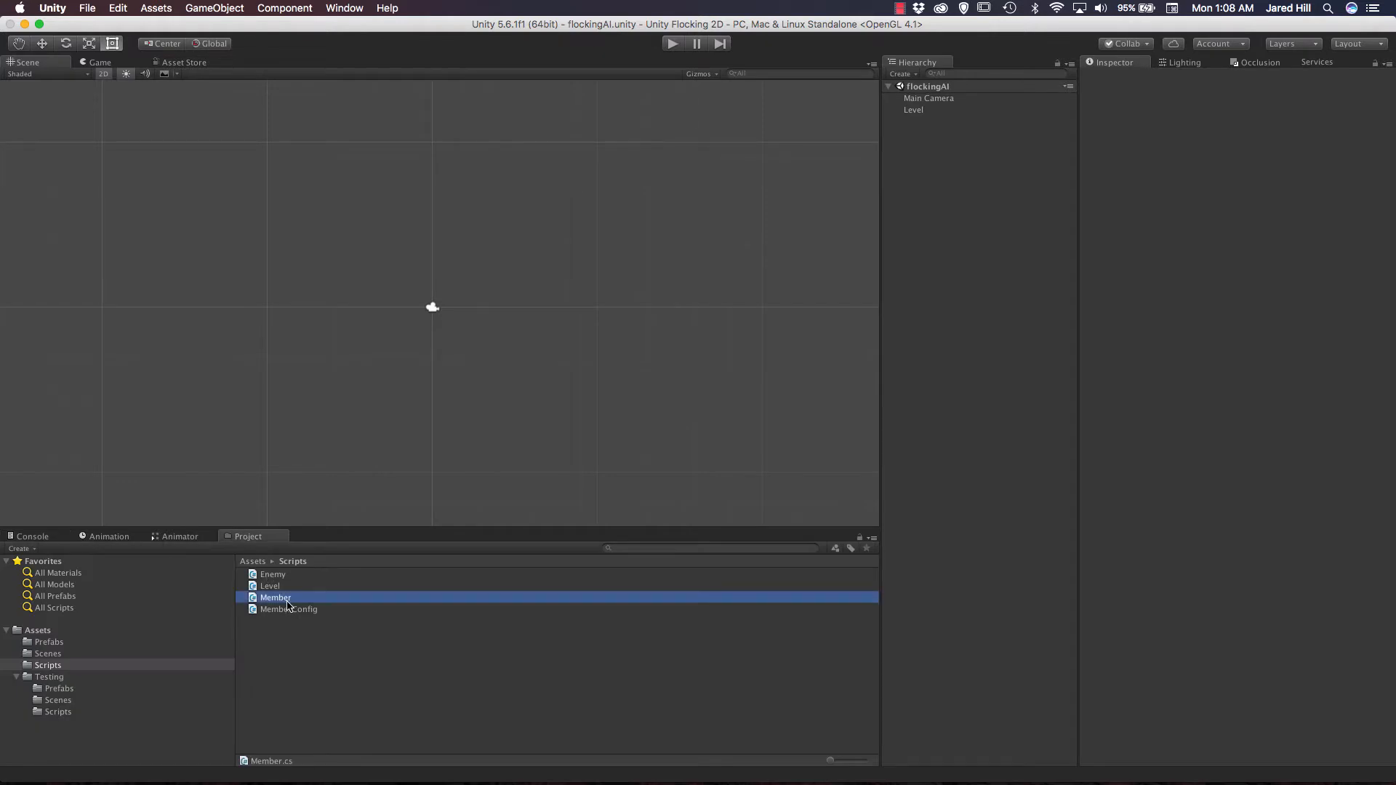
click(275, 597)
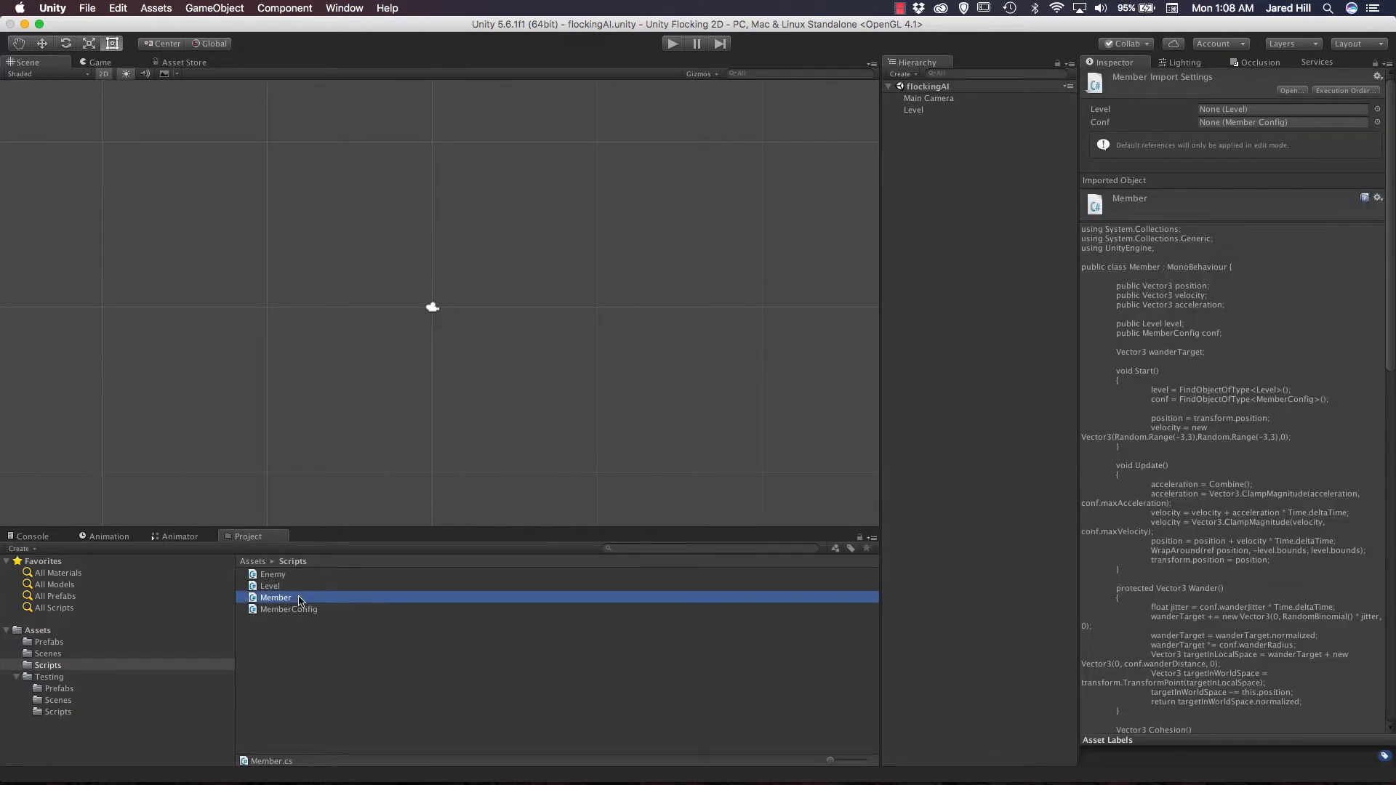
double_click(275, 598)
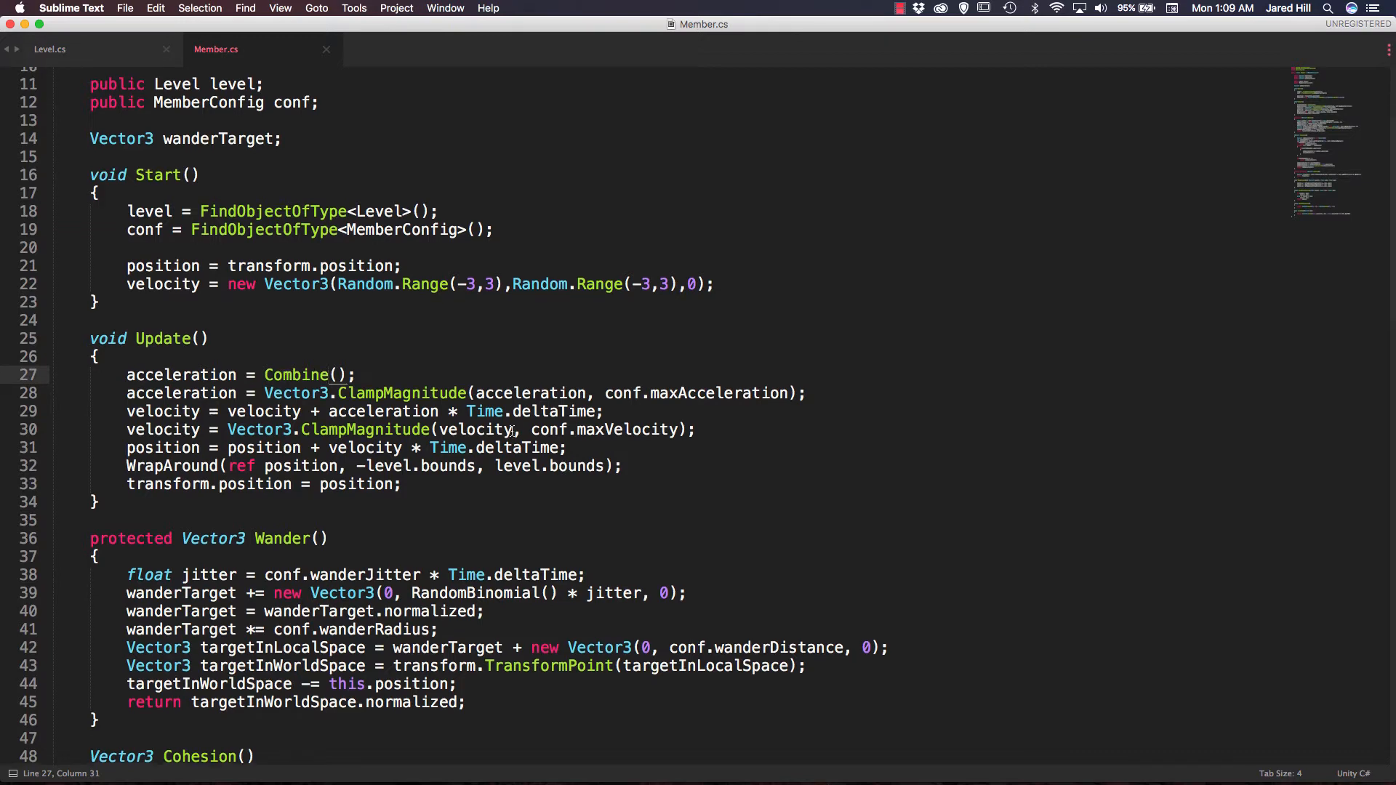
Below Cohesion(), declare Vector3 Alignment() with an alignVector variable.
scroll(down, 3)
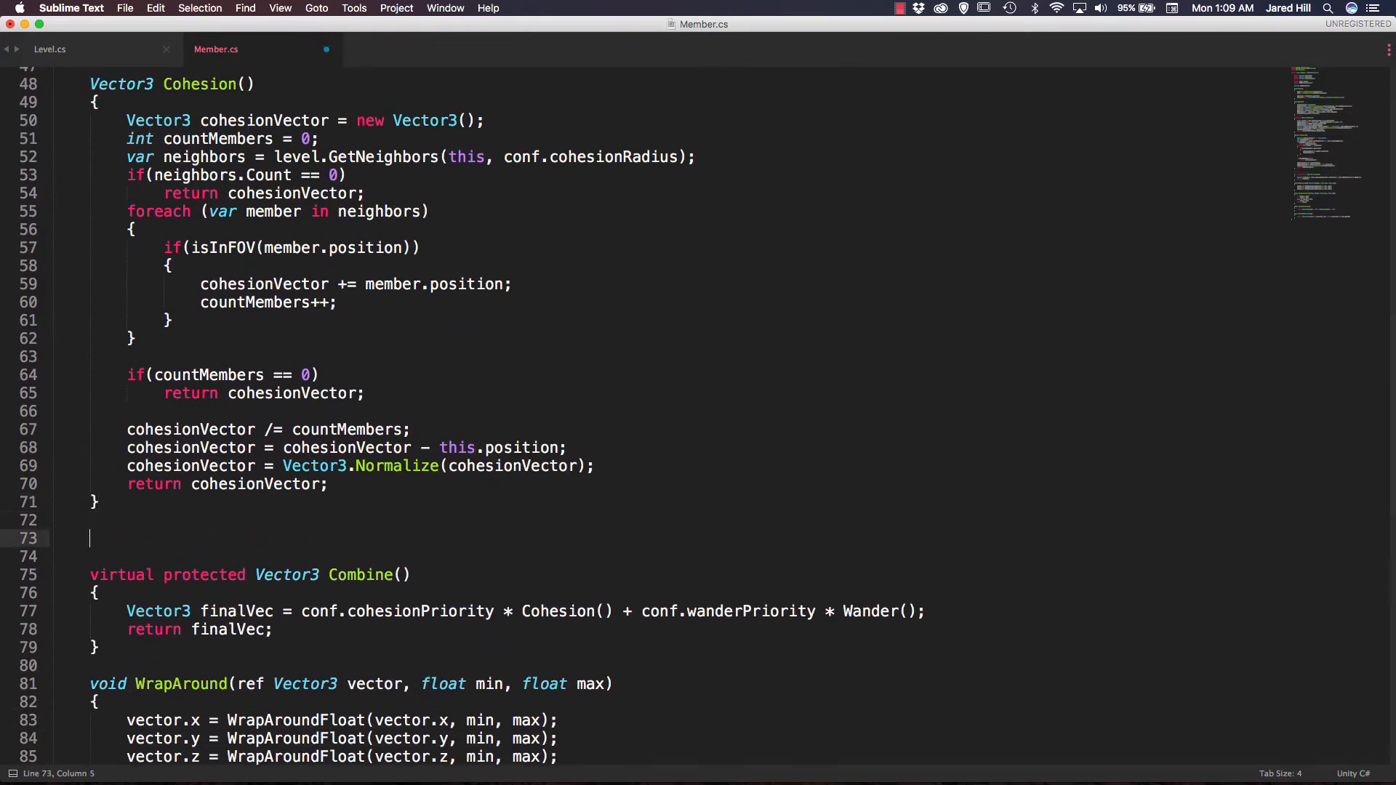
text(Vec)
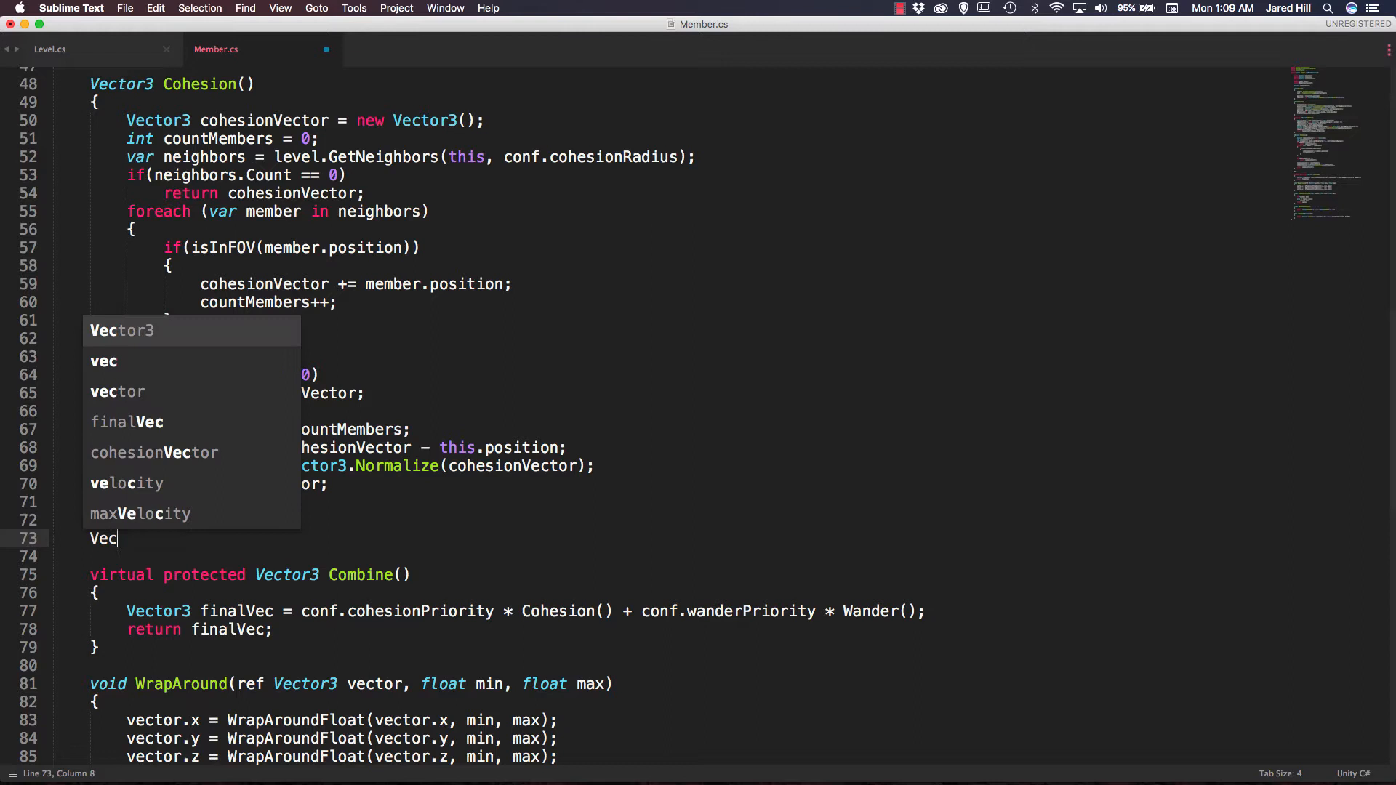
click(122, 330)
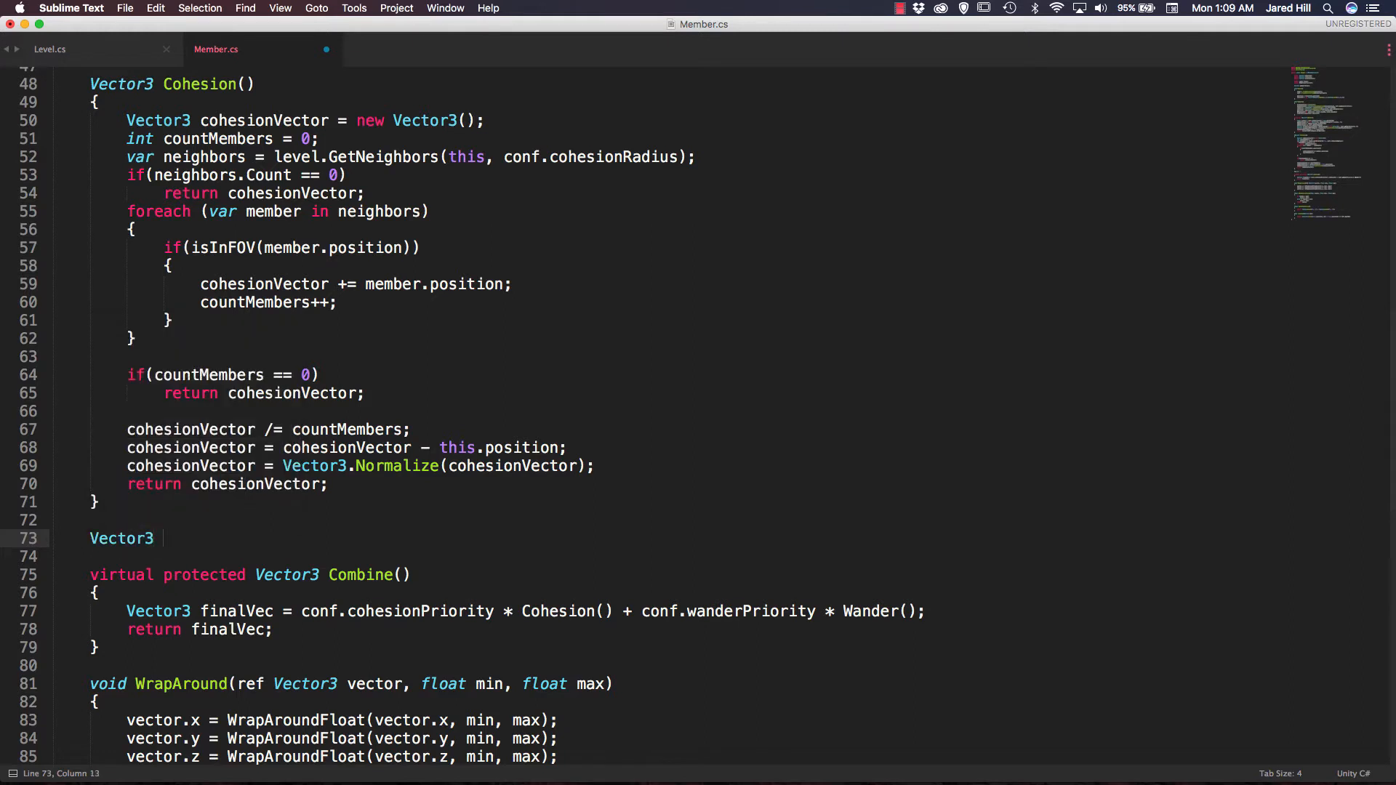
text(Alignment()
click(688, 556)
text({)
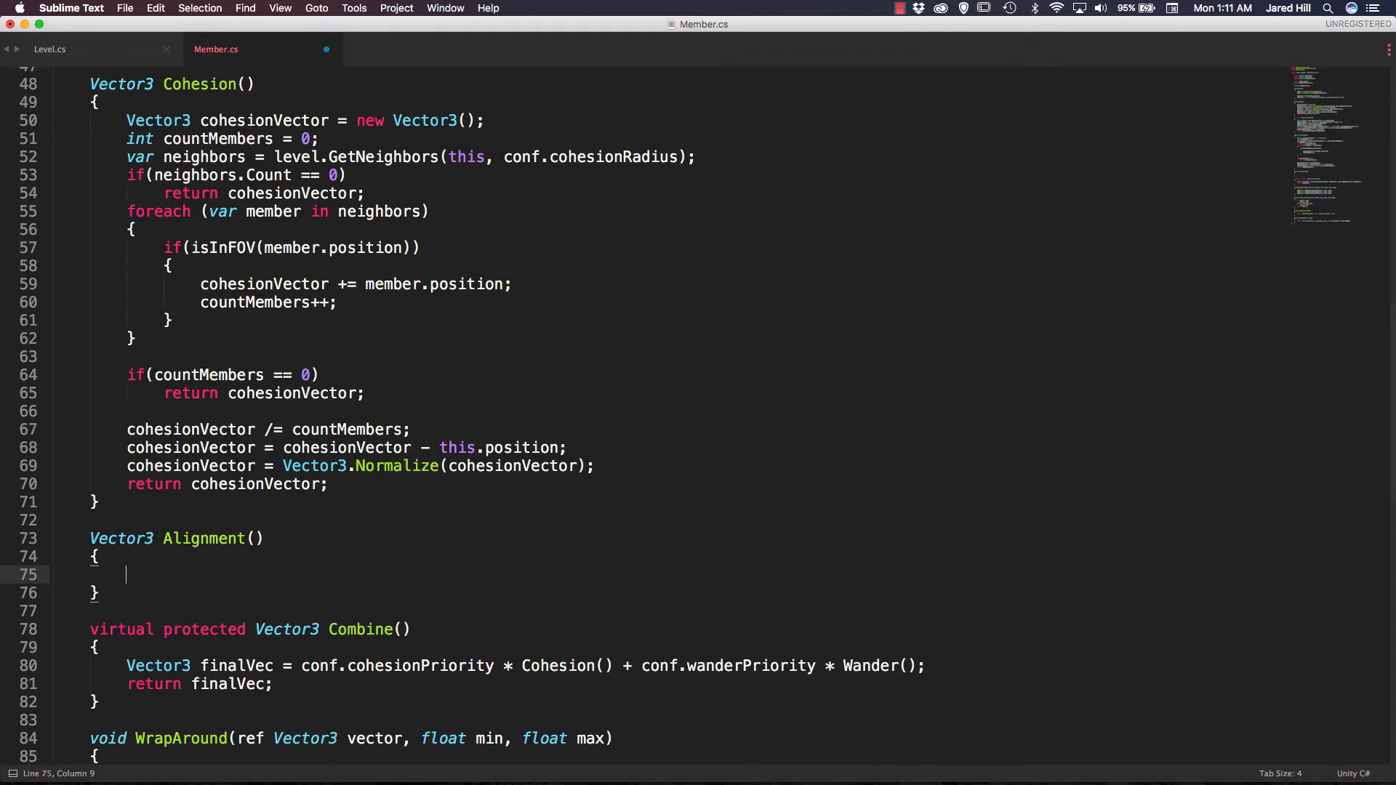
text(Vec)
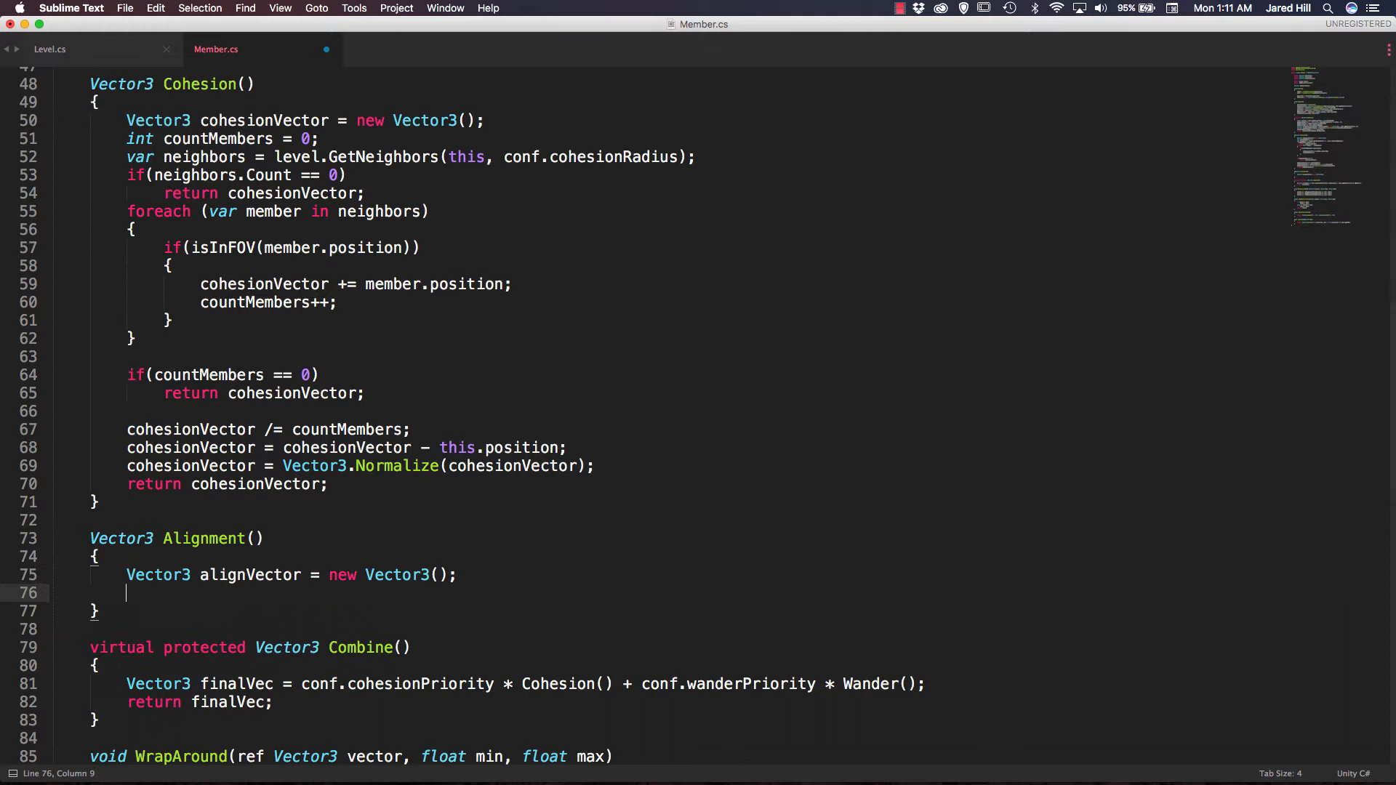
Get neighbors via level.GetNeighbors(this, conf.alignmentRadius) and return early when members.Count == 0.
text(var members =)
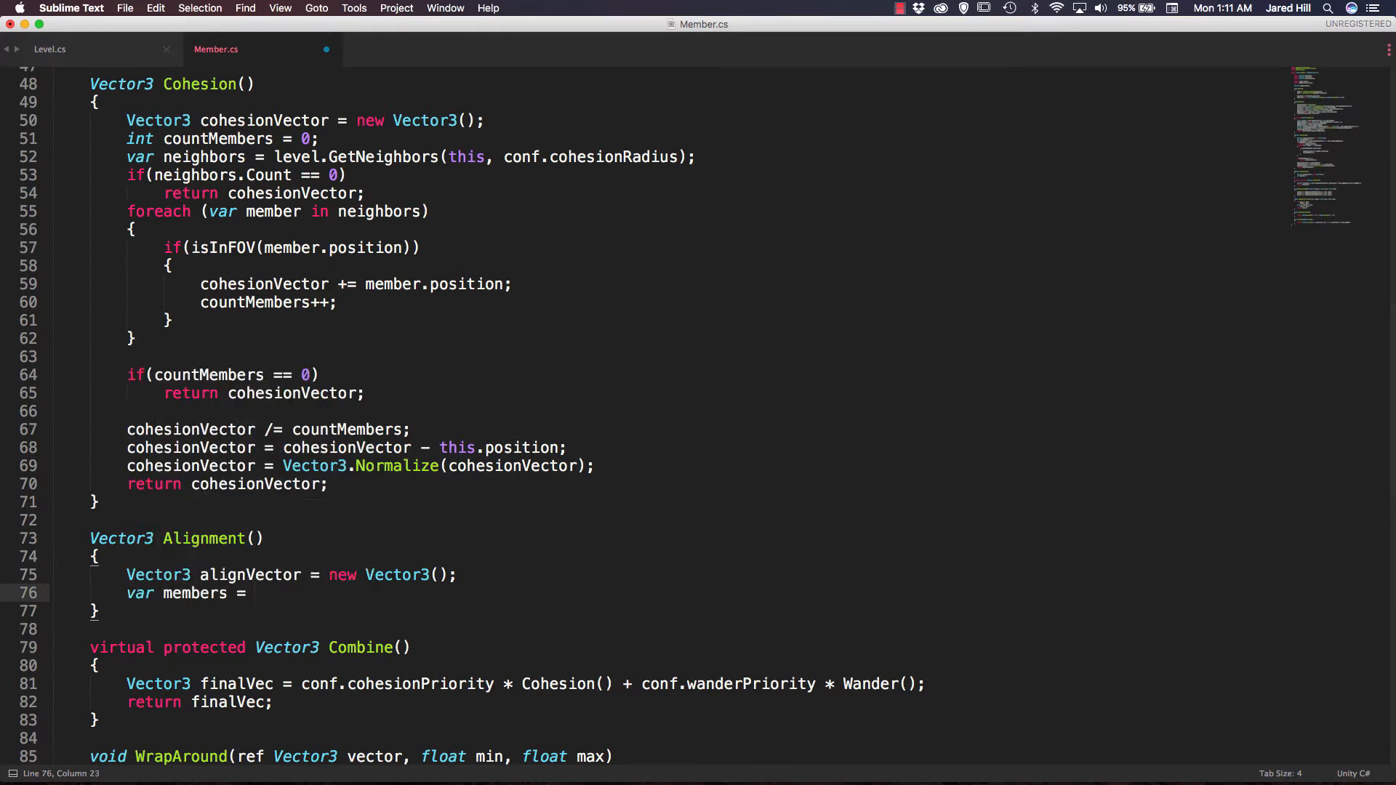
text(level.GetNeighbors(this,)
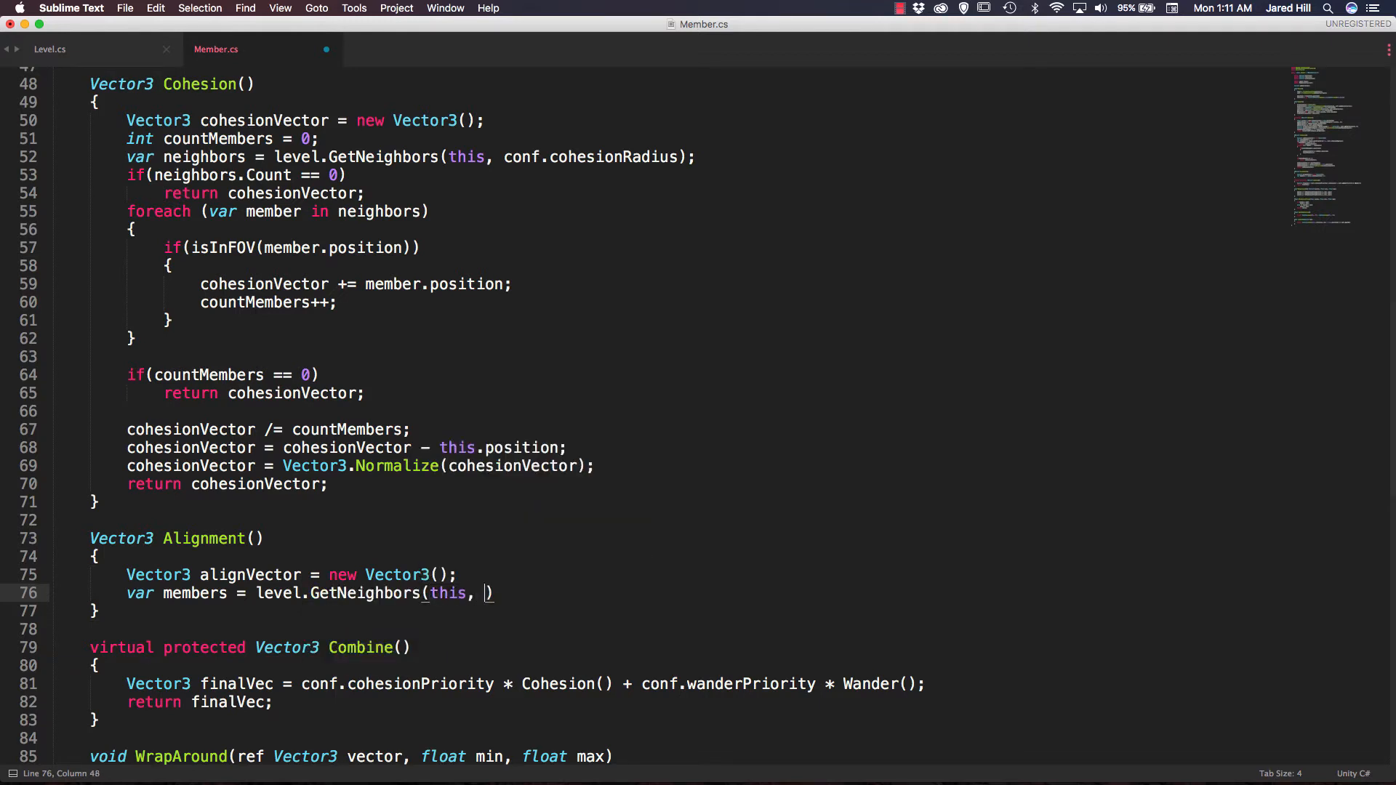
text(conf.alignmentRa)
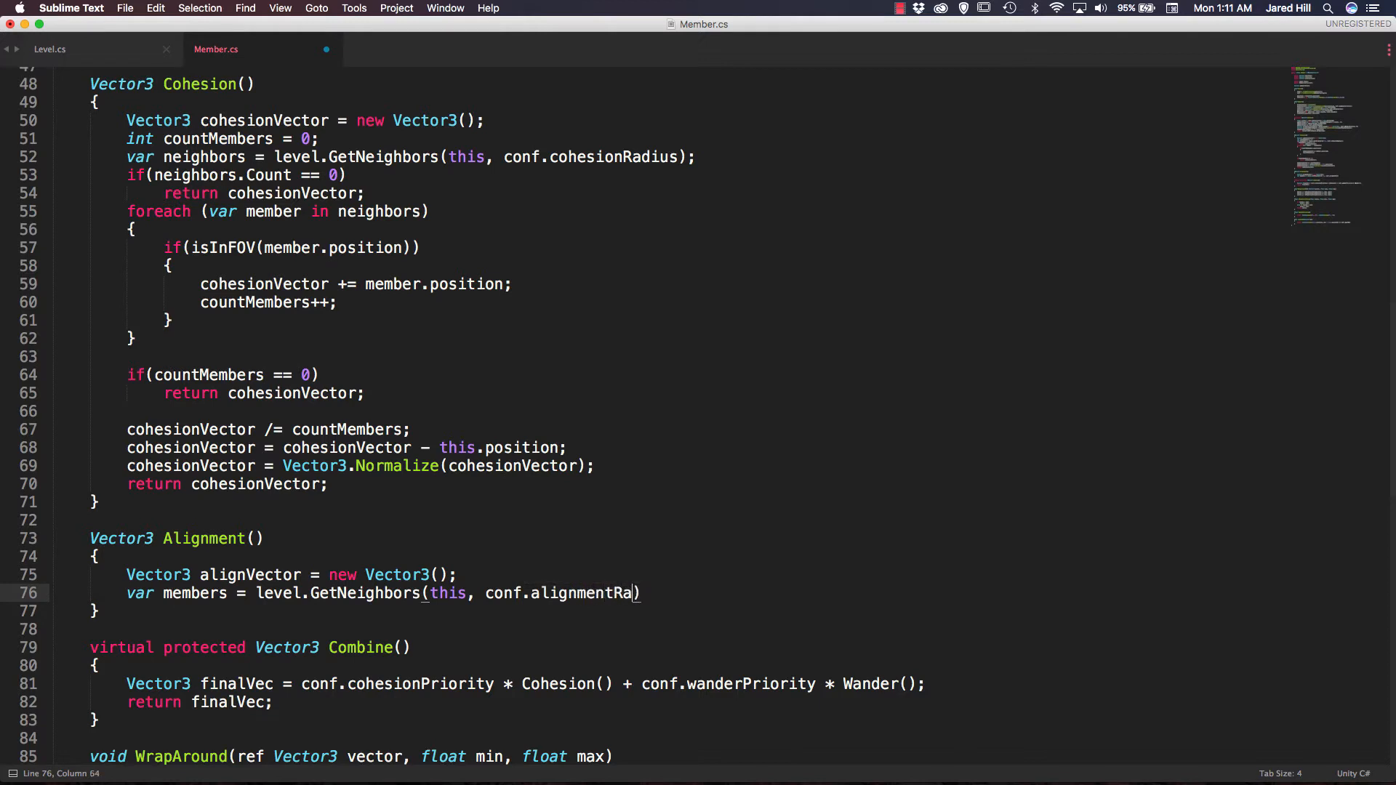
text(dius);)
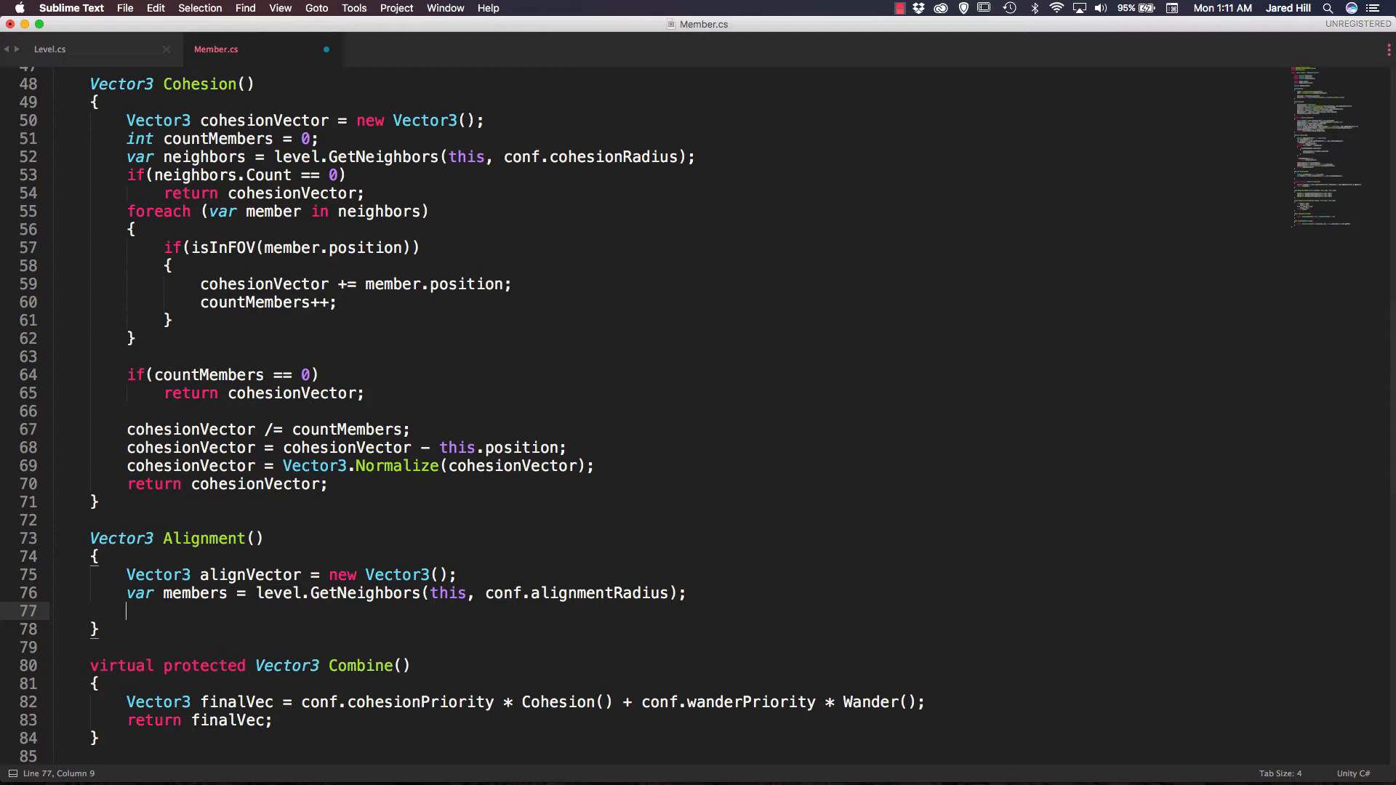
text(if(members.))
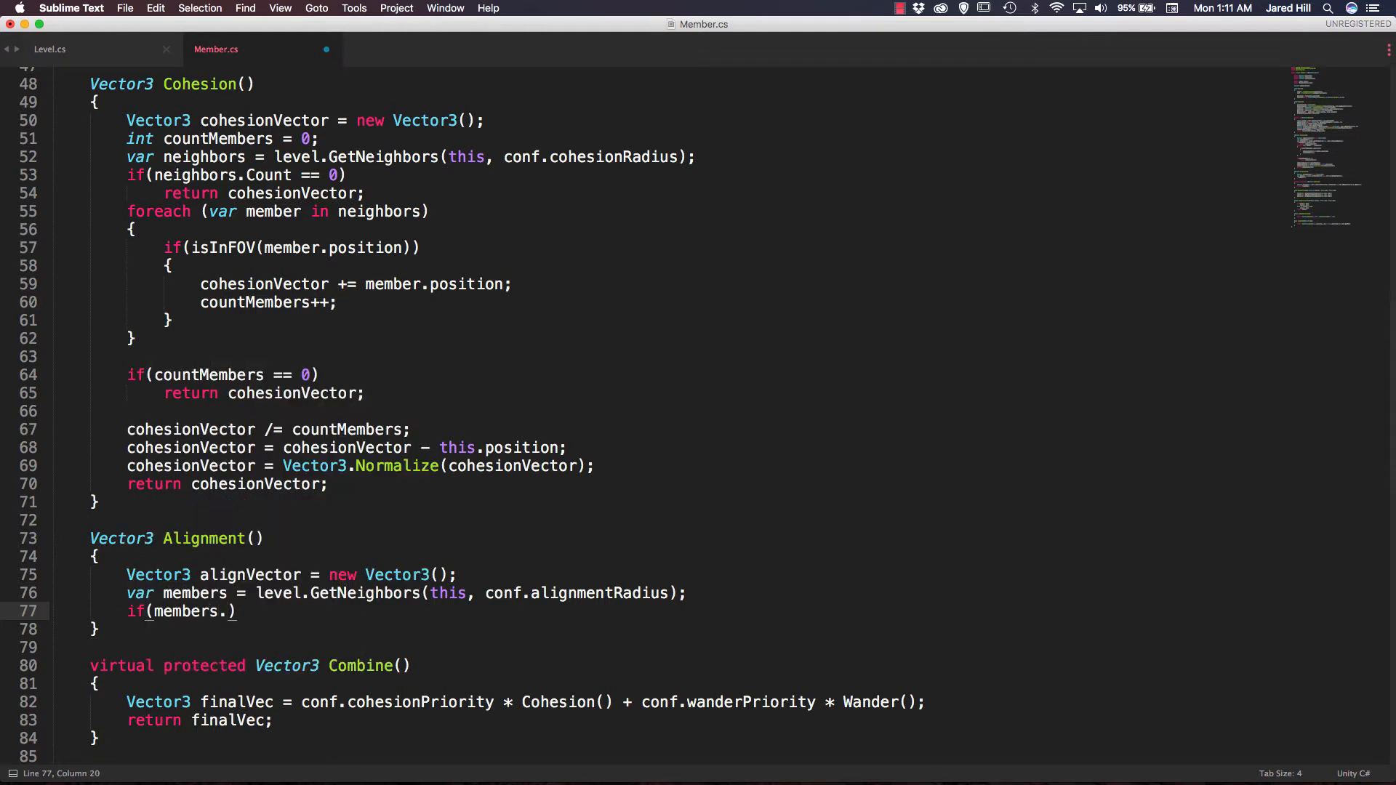
text(Count == 0)
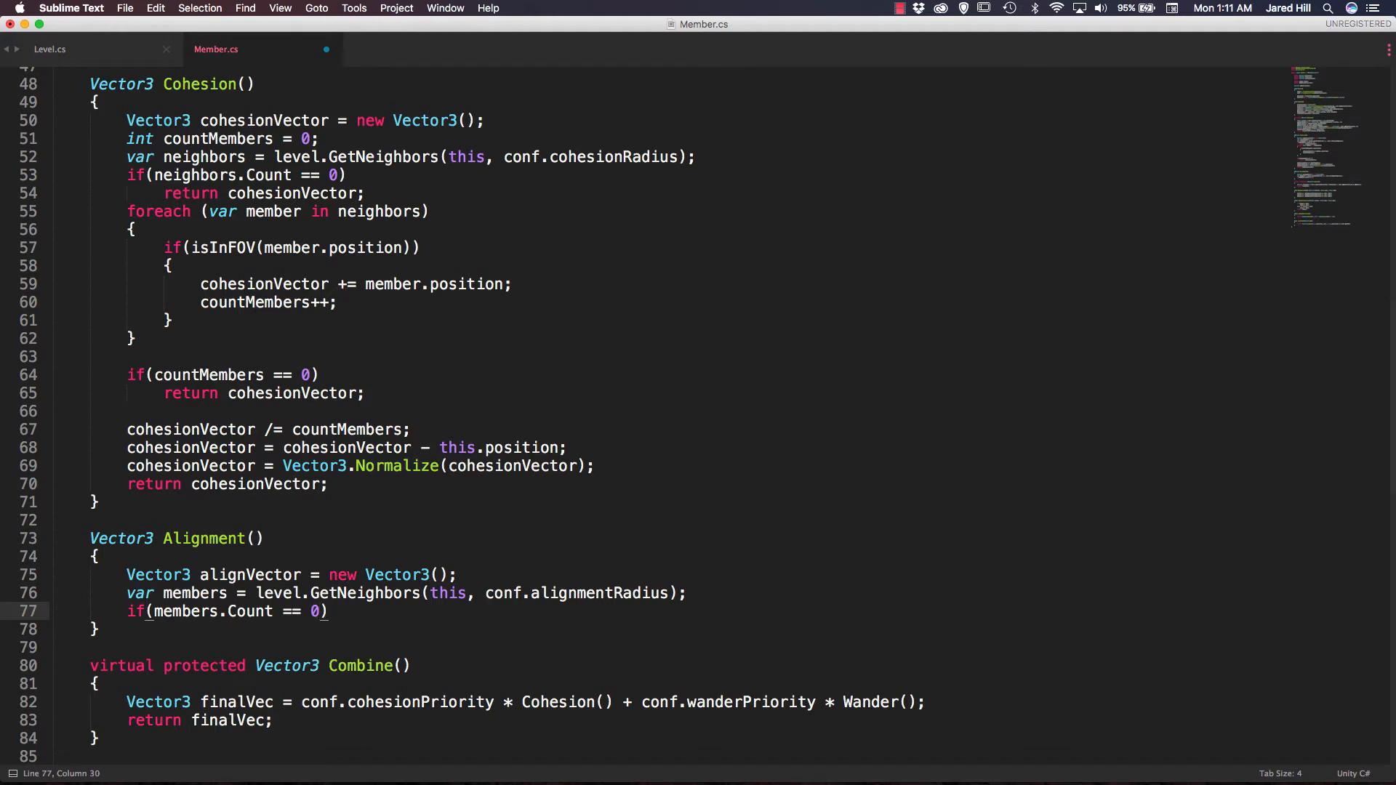
text(return alignVector;)
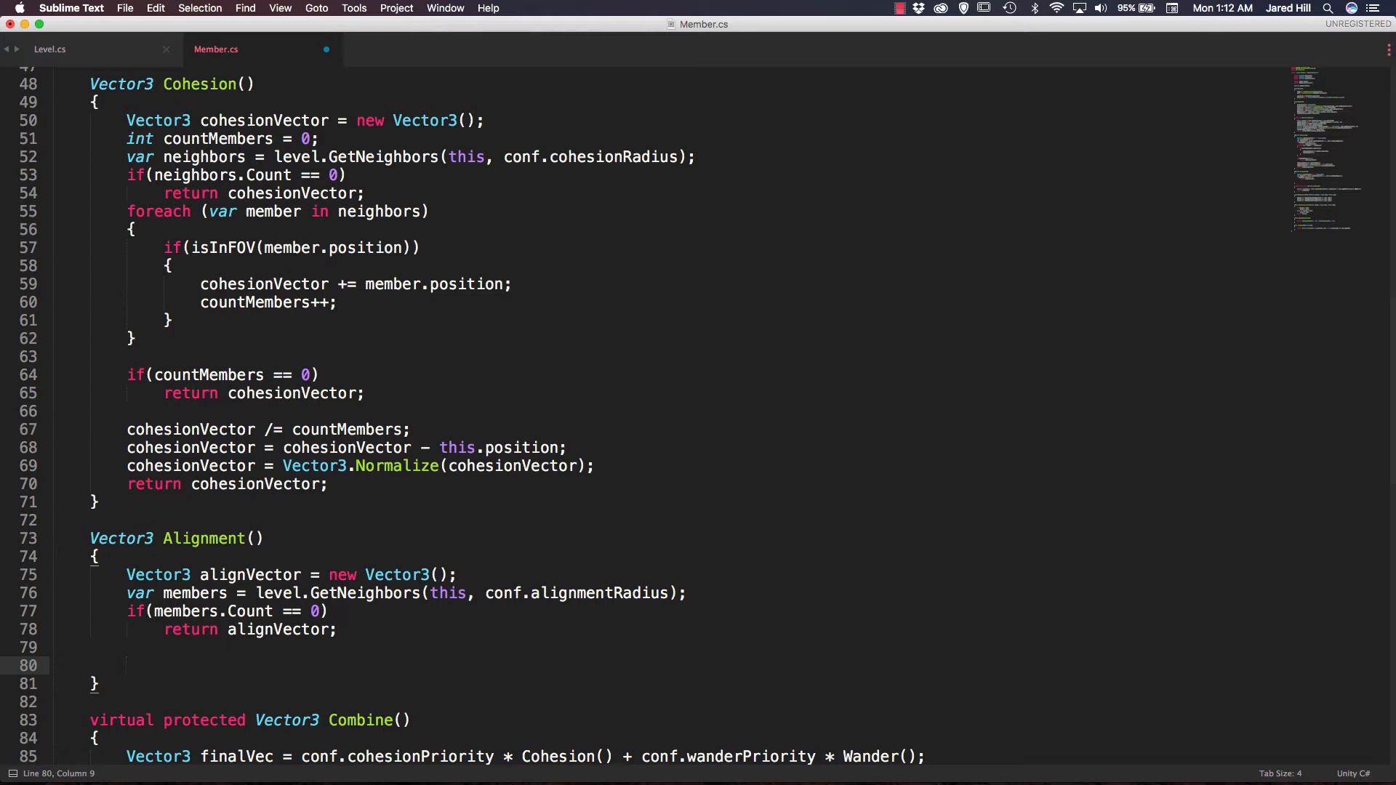
Loop over members and add each in-FOV member's velocity to alignVector.
text(foreach)
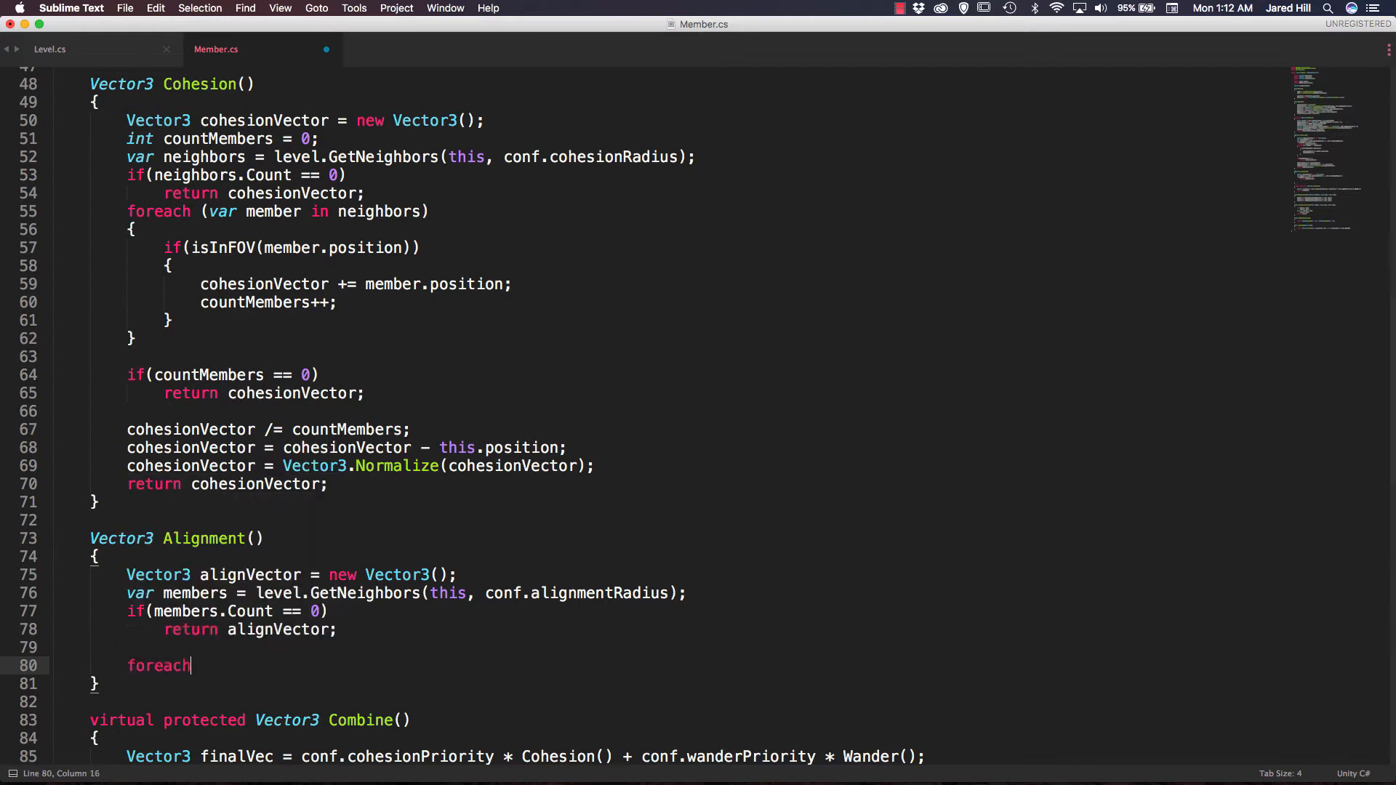
text((var member in members)
text(if()
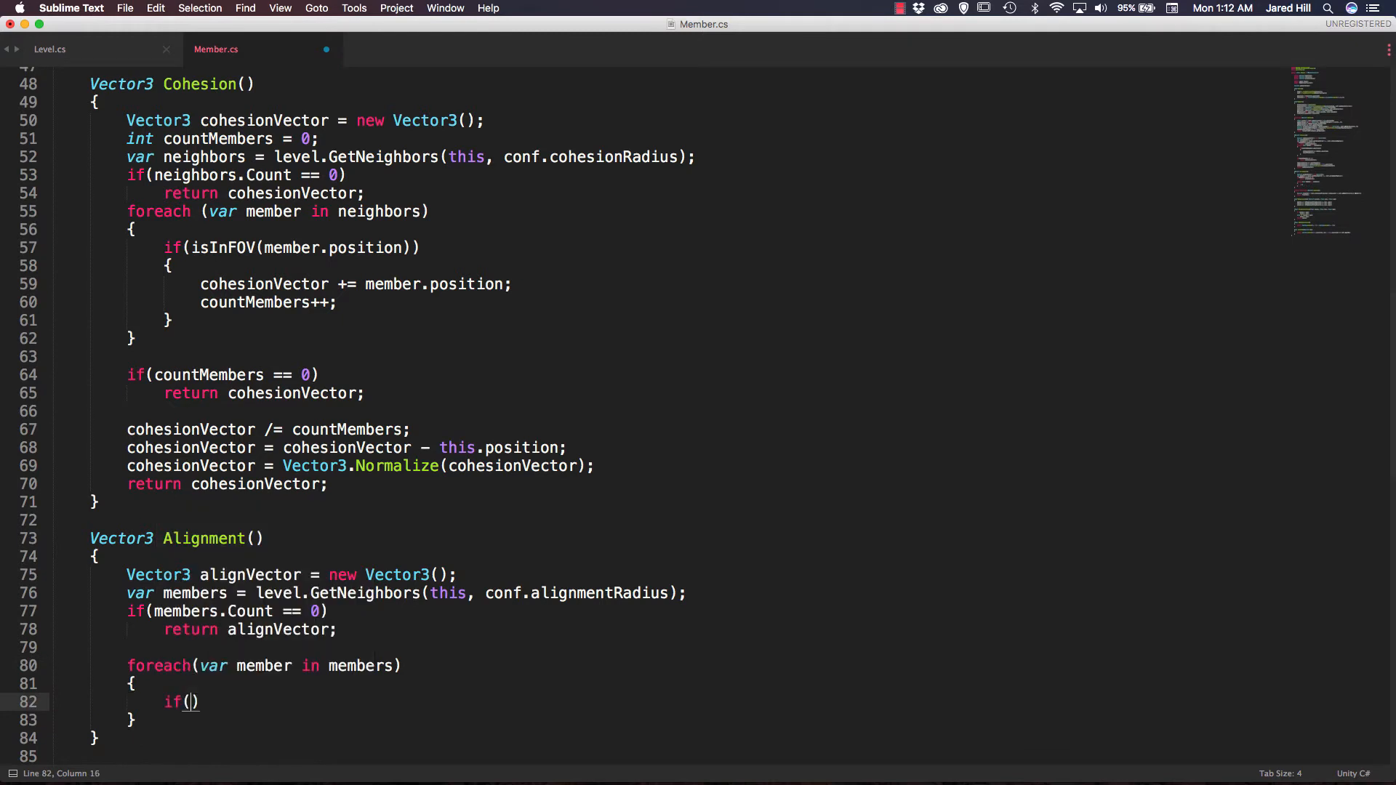
text(isInFOV)
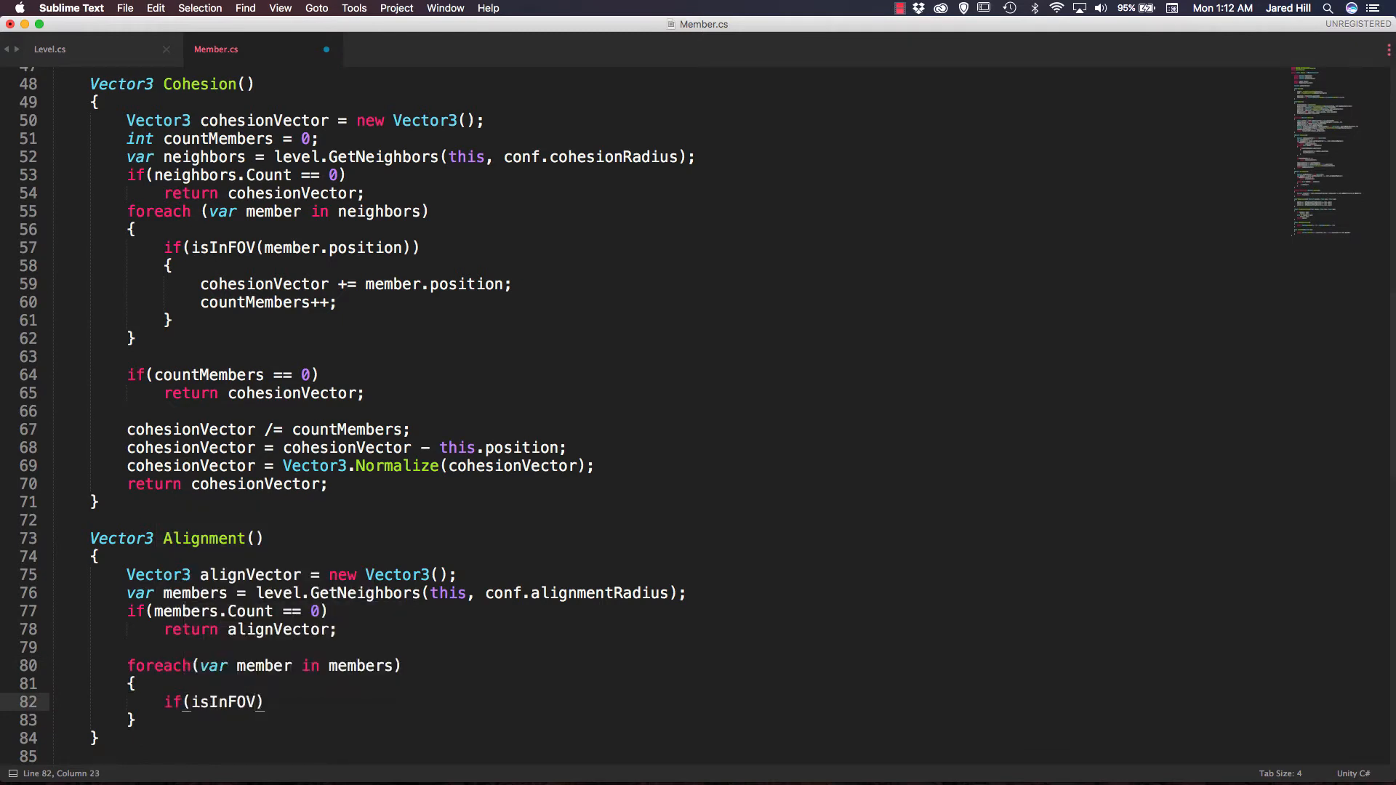
text(a)
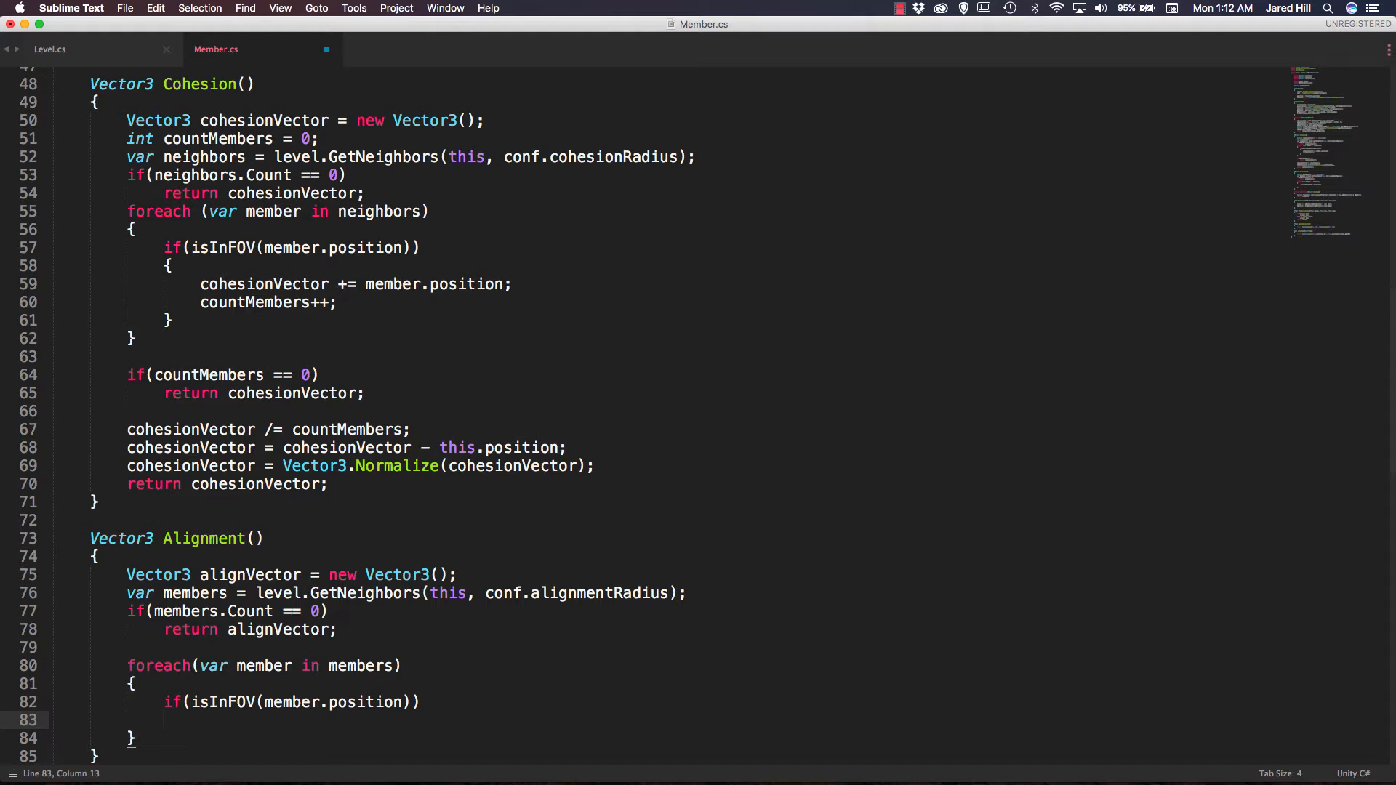
text(alignVector +=)
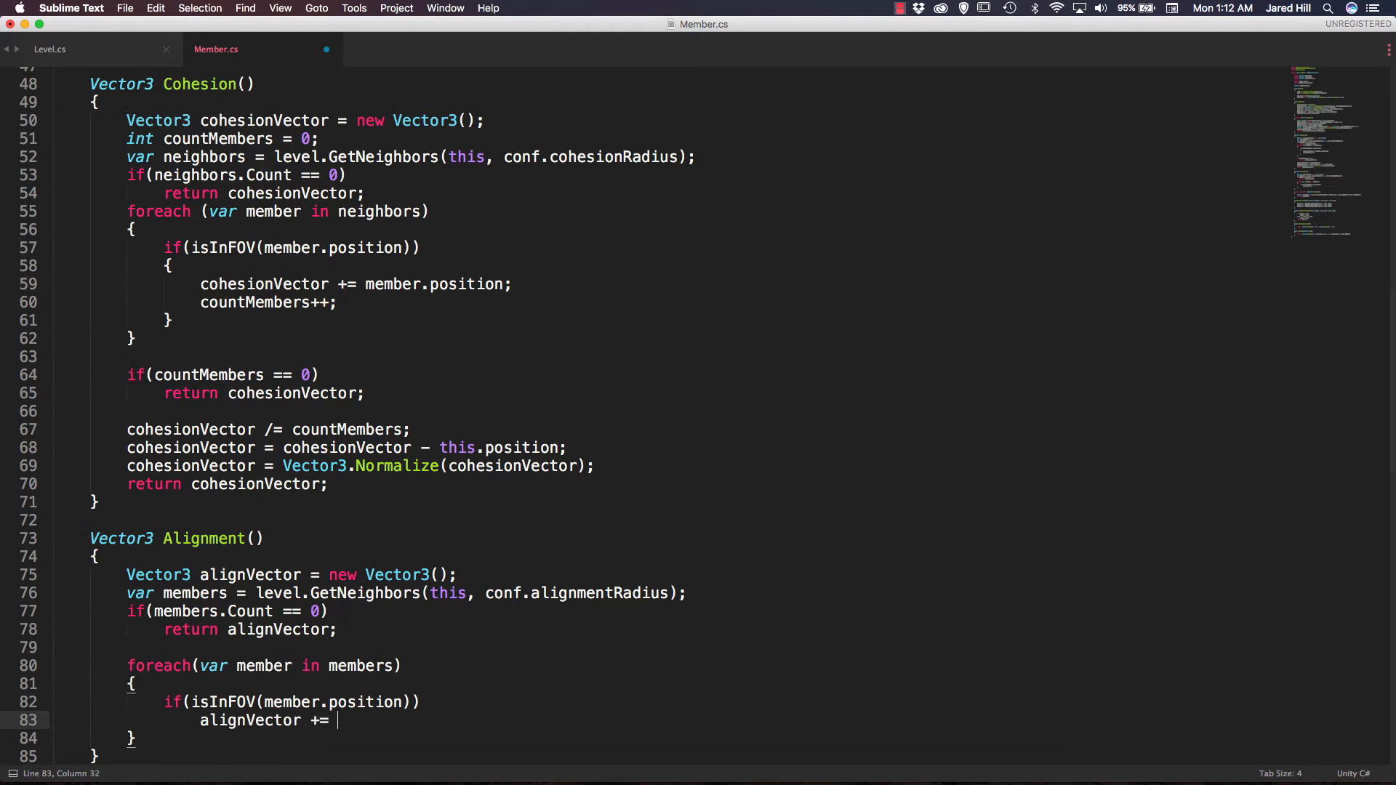
text(member.velocity;)
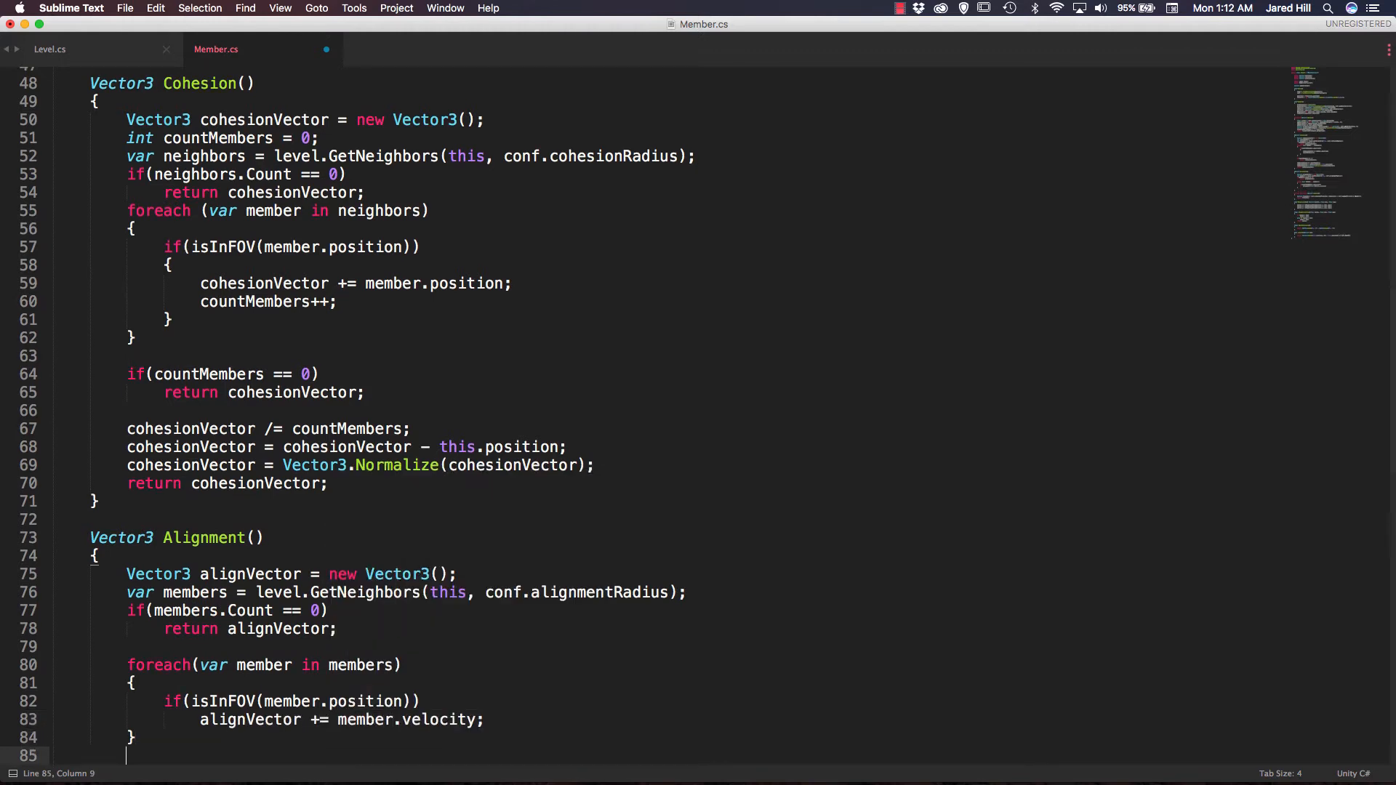
Return alignVector.normalized at the end of Alignment() and save Member.cs.
scroll(down, 3)
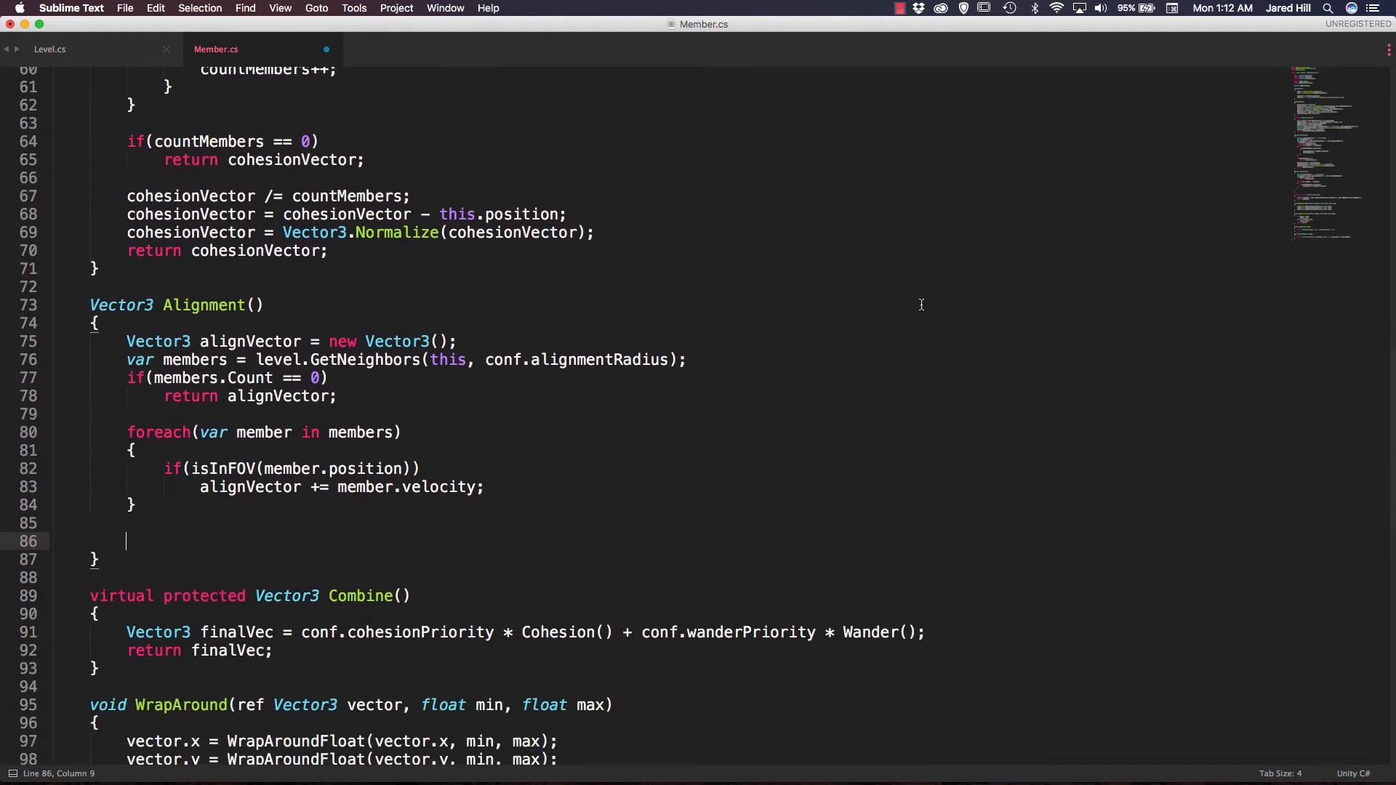
text(return)
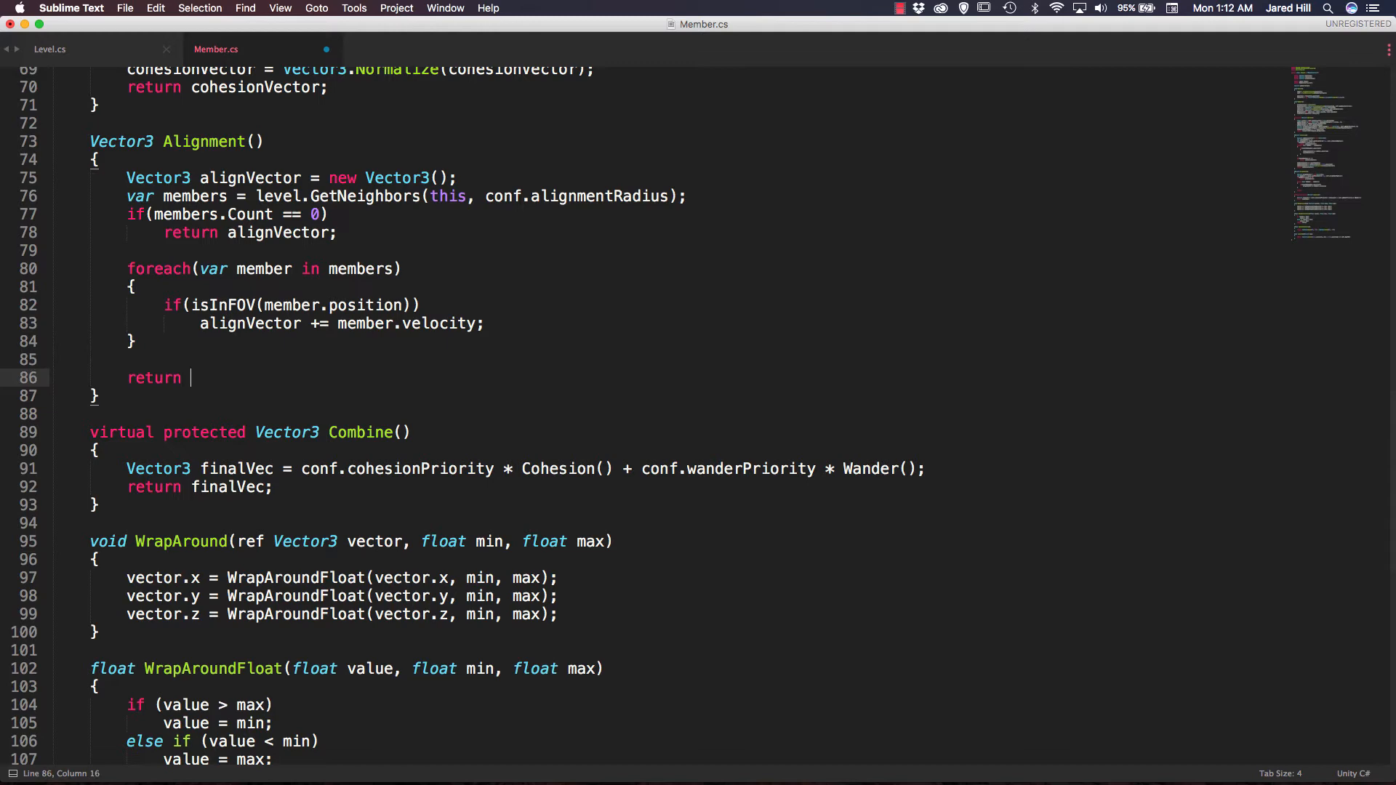
text(alignVector.)
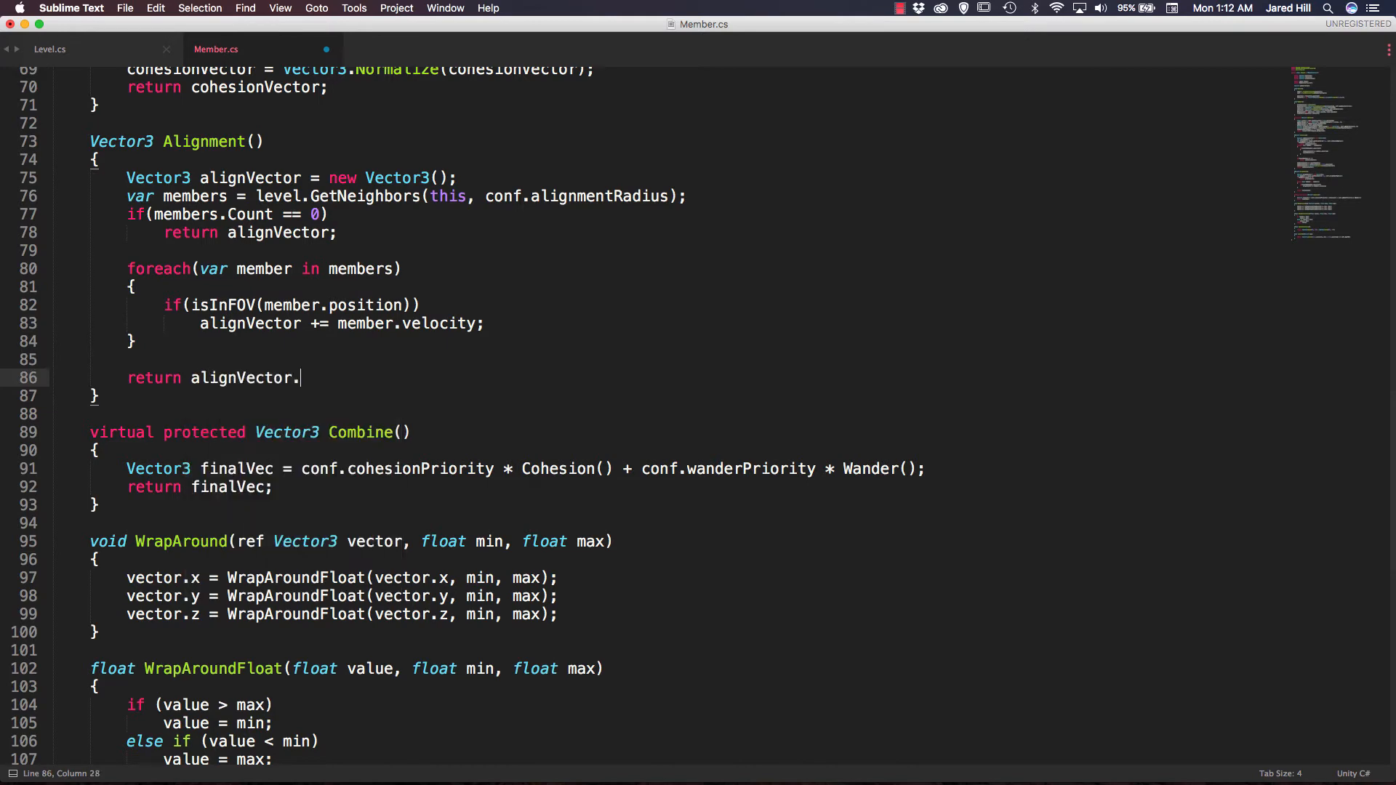
text(normalized;)
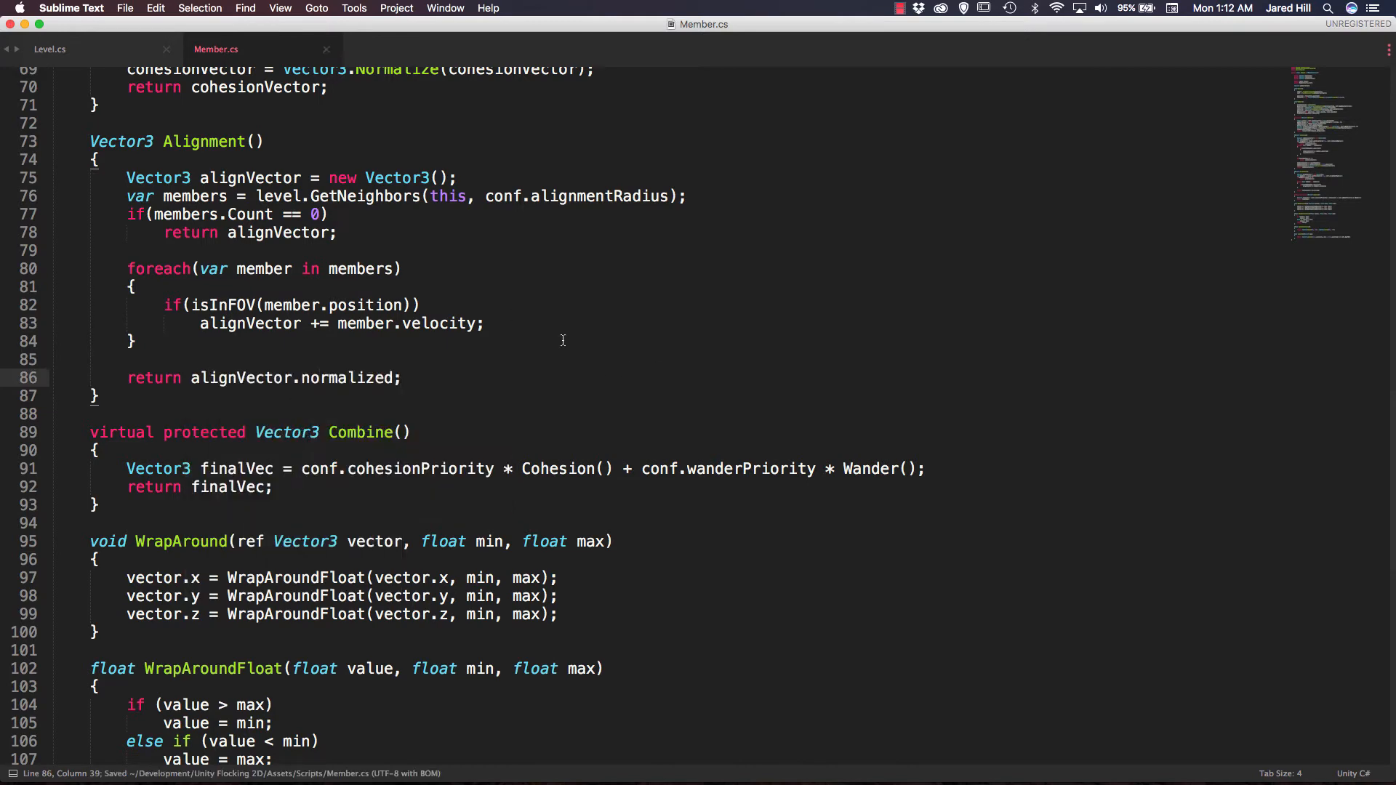
scroll(up, 3)
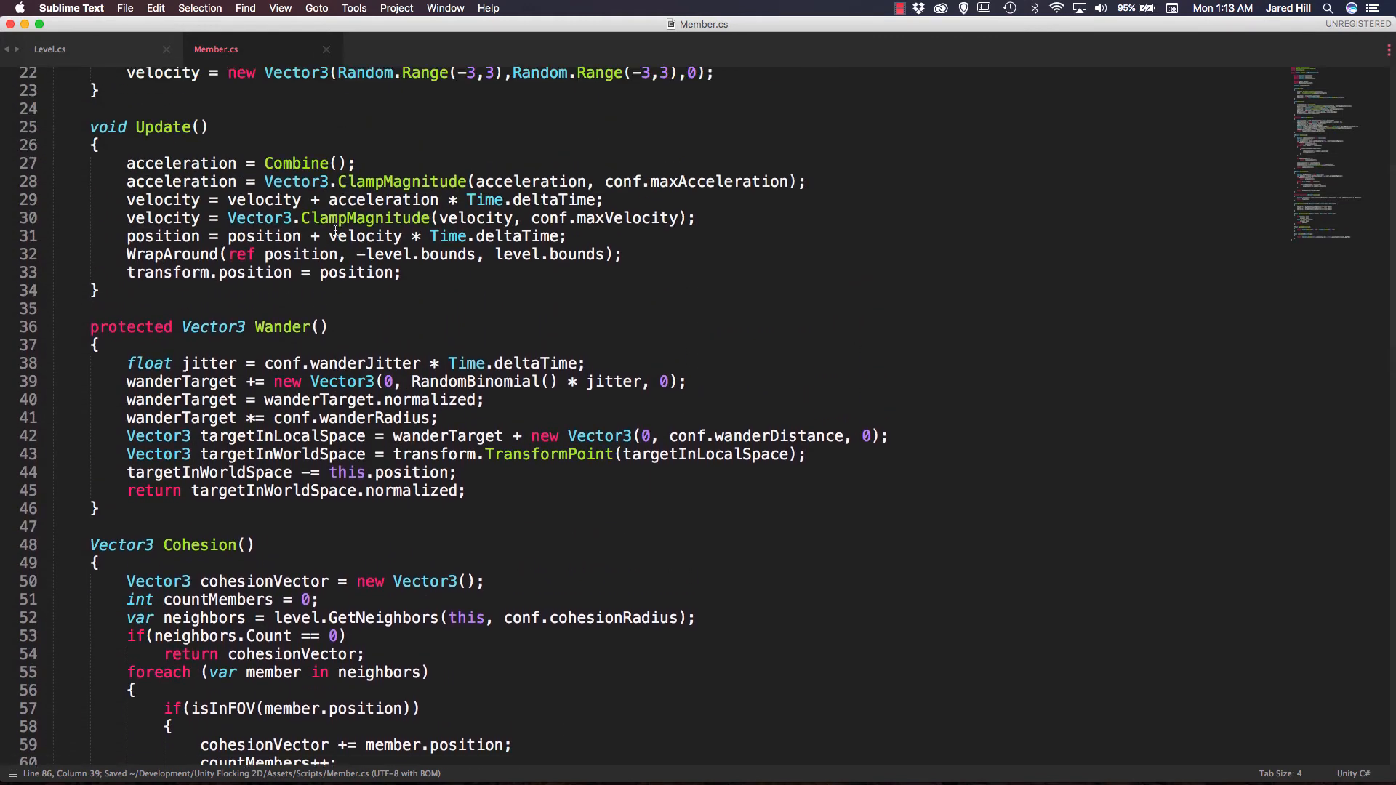
Replace the Combine() call in Update() with Alignment().
double_click(296, 229)
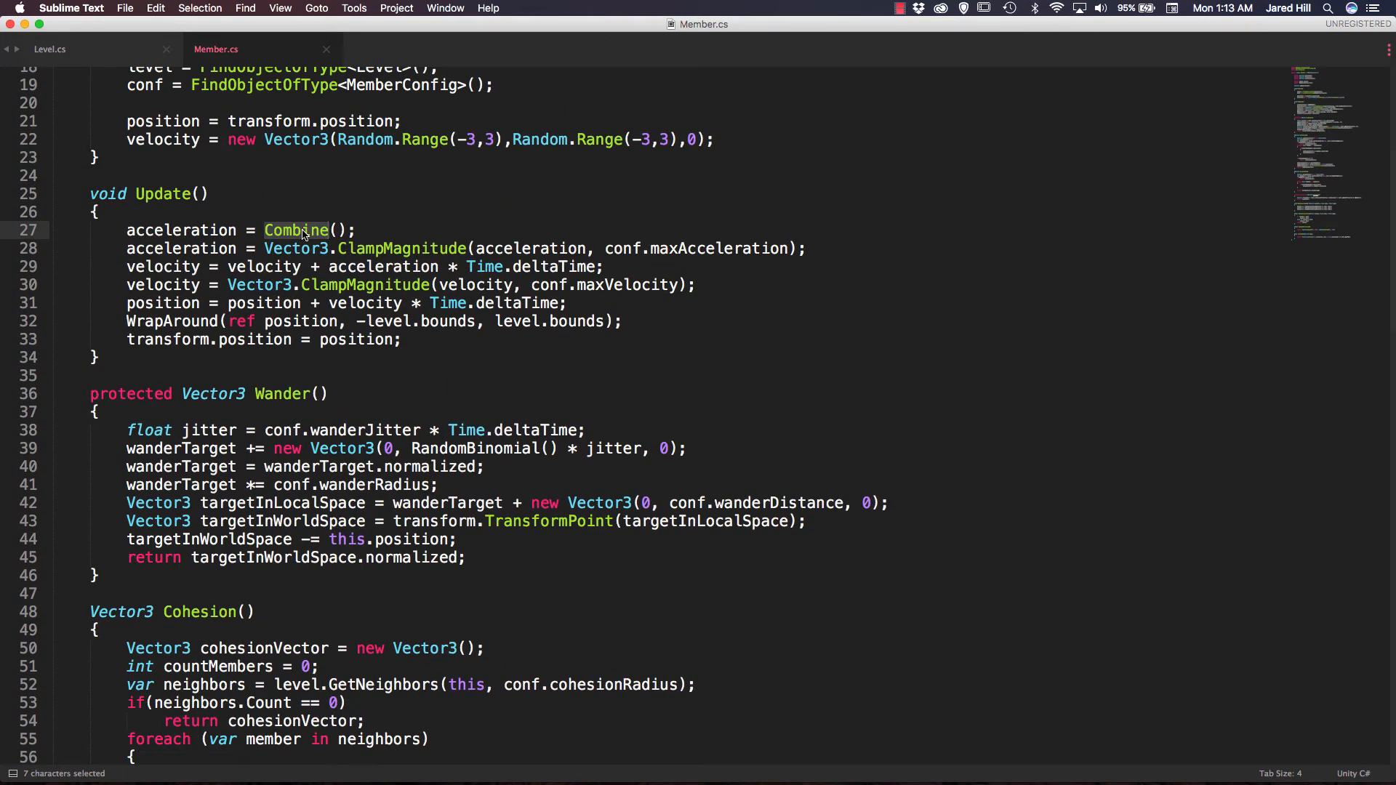
text(Alignment)
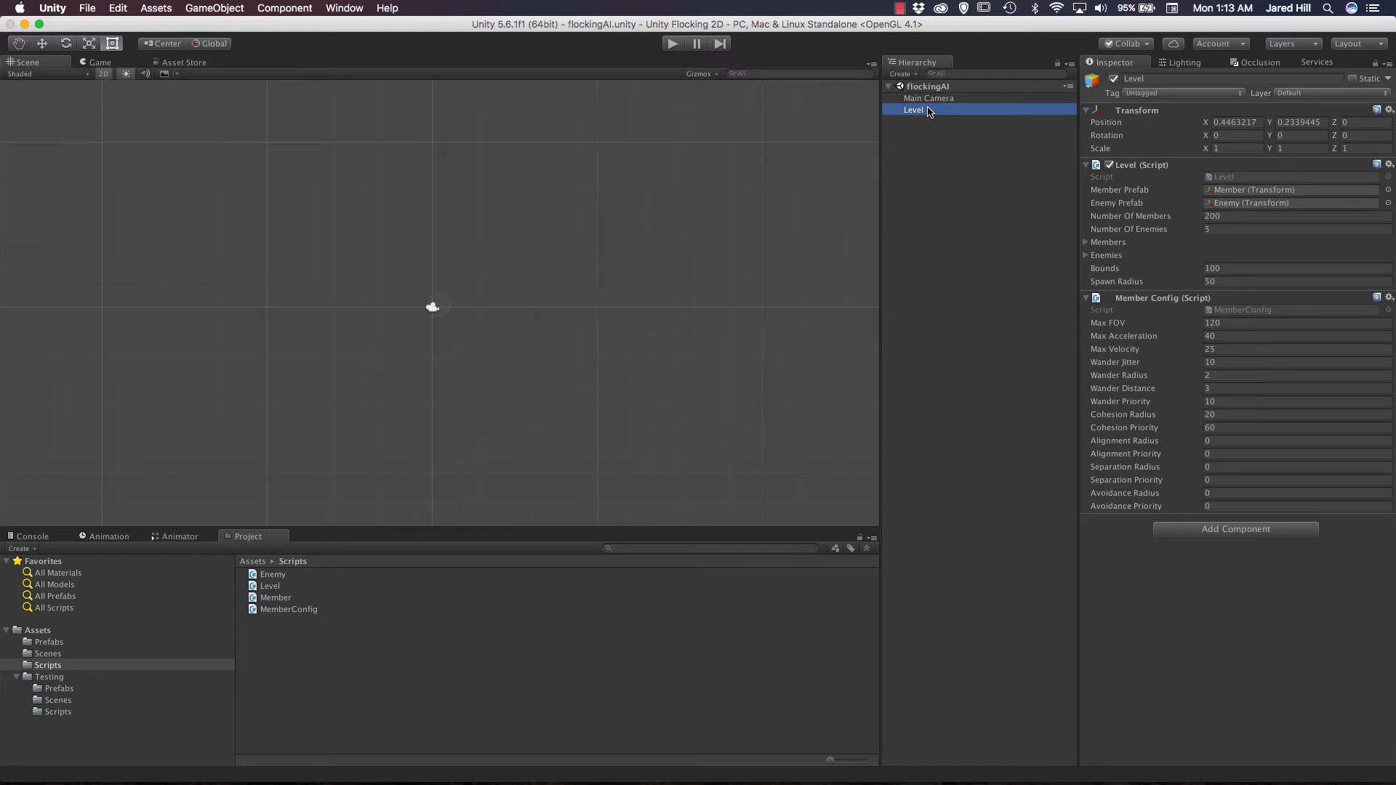
mouse_move(1293, 317)
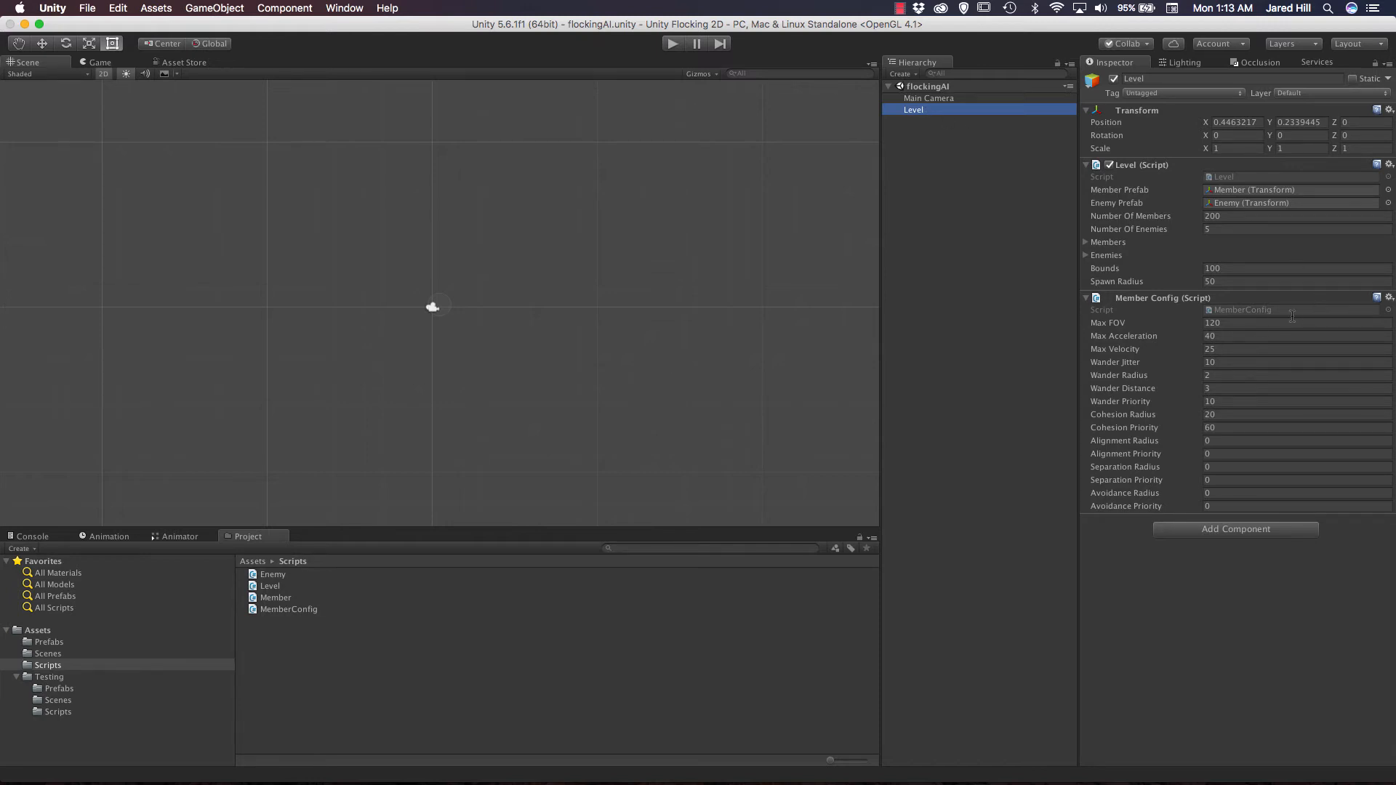
mouse_move(1191, 402)
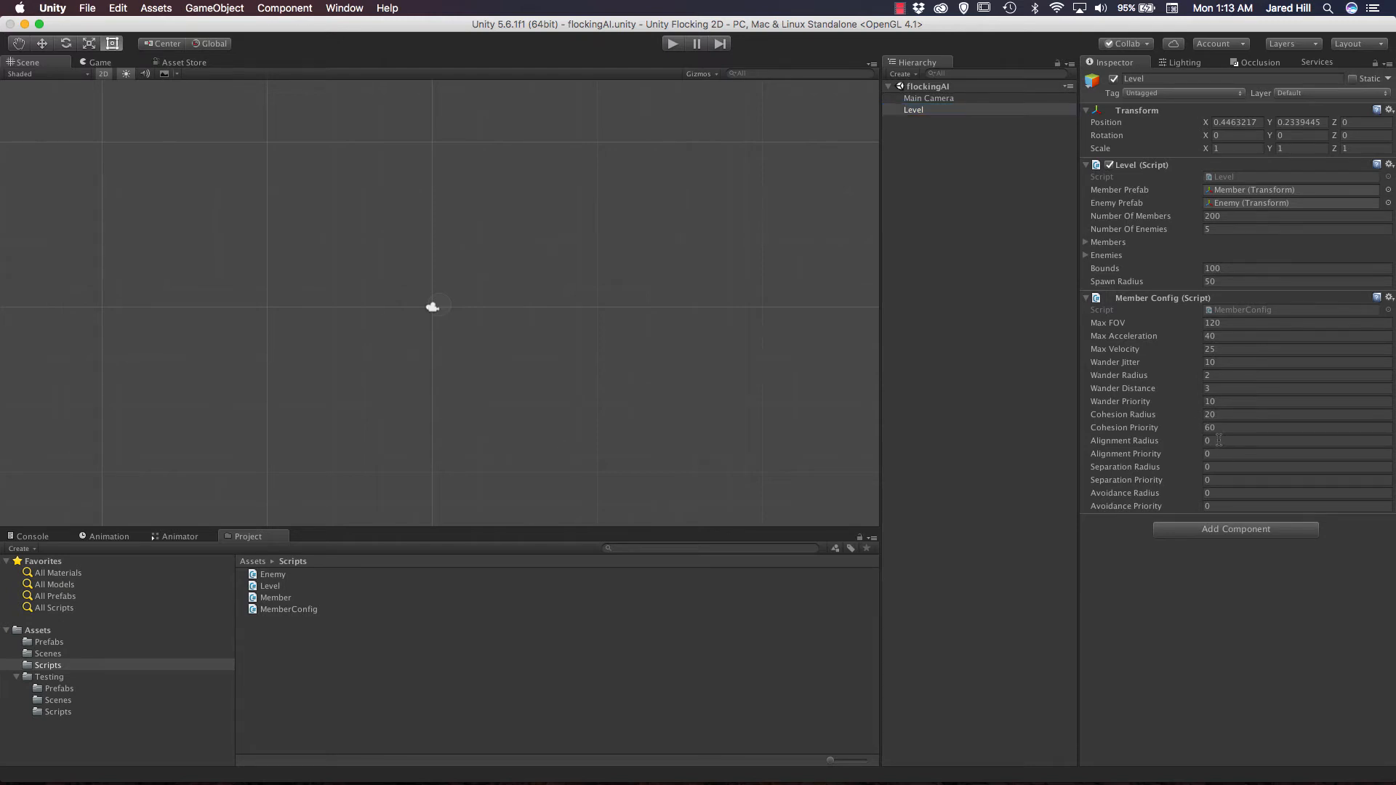
Set Alignment Radius to 10 in the Level's Member Config.
click(1292, 440)
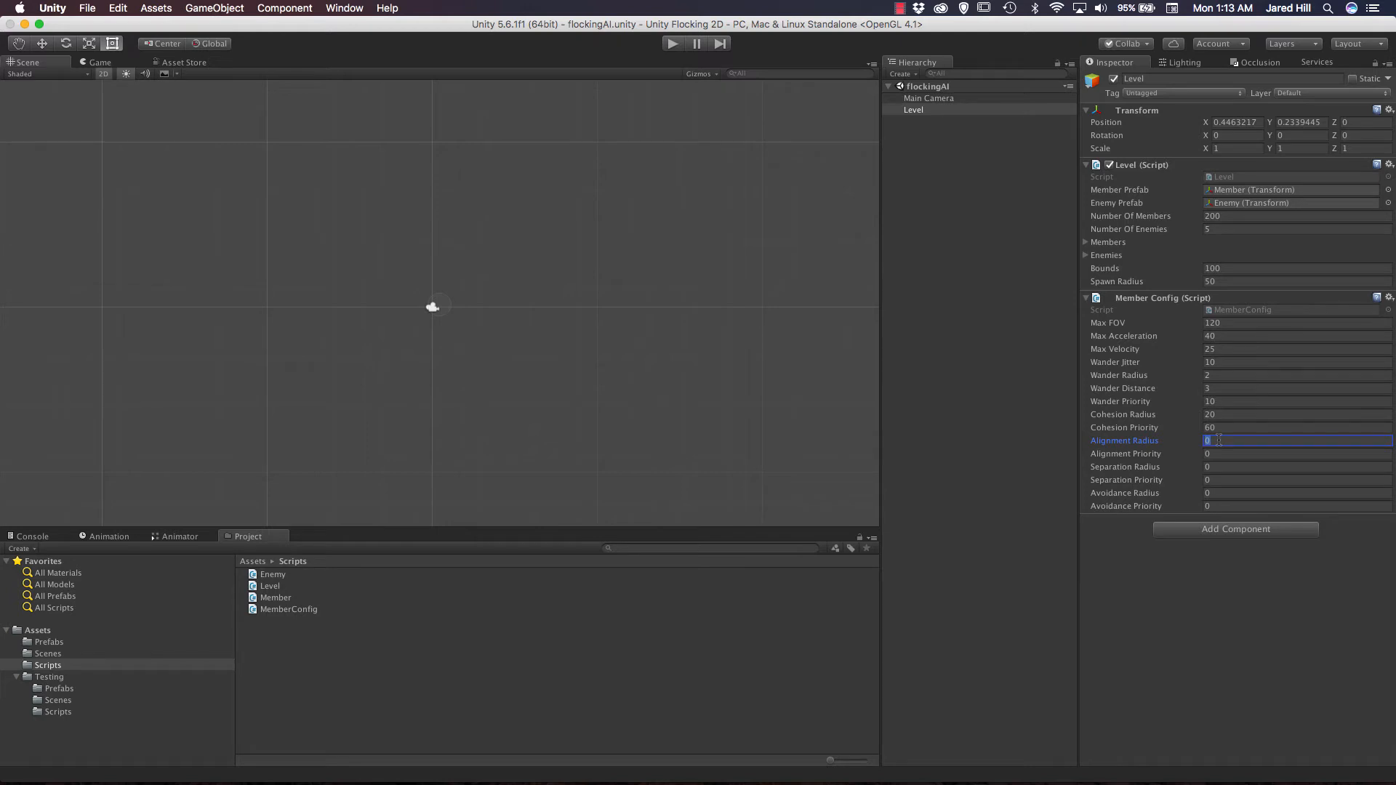
text(10)
click(1297, 453)
text(90)
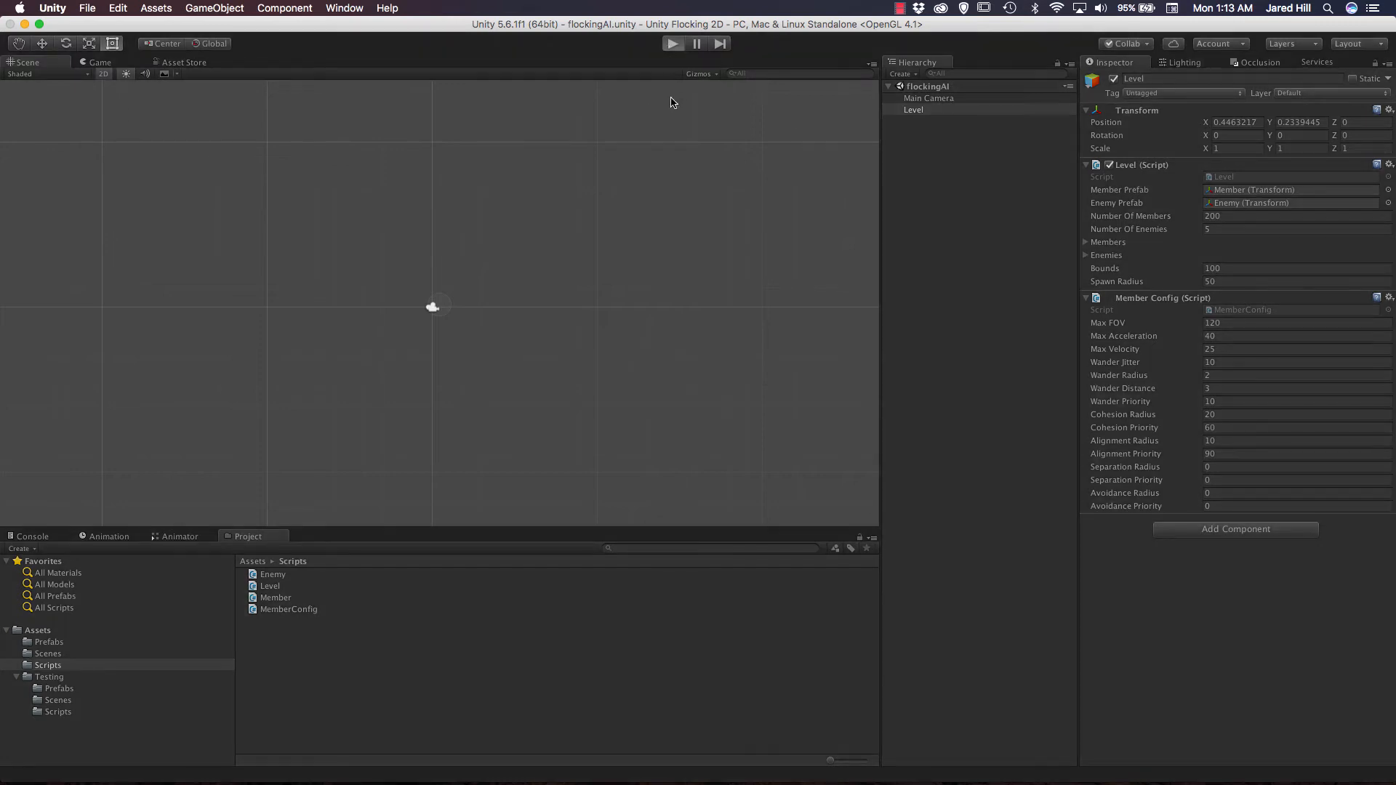
click(672, 43)
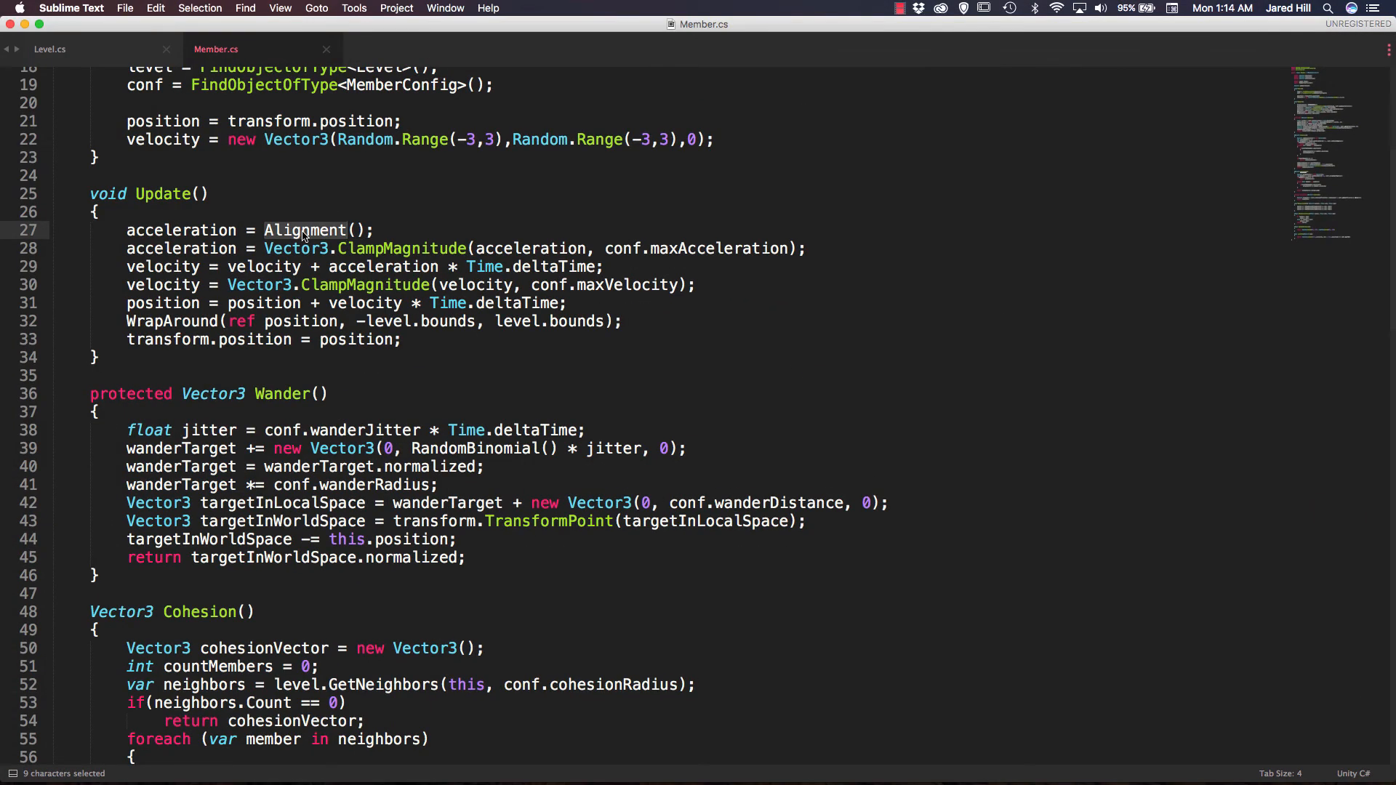
Restore Combine() in Update() and start adding a weighted conf.alignmentPriority term to finalVec.
text(Combine)
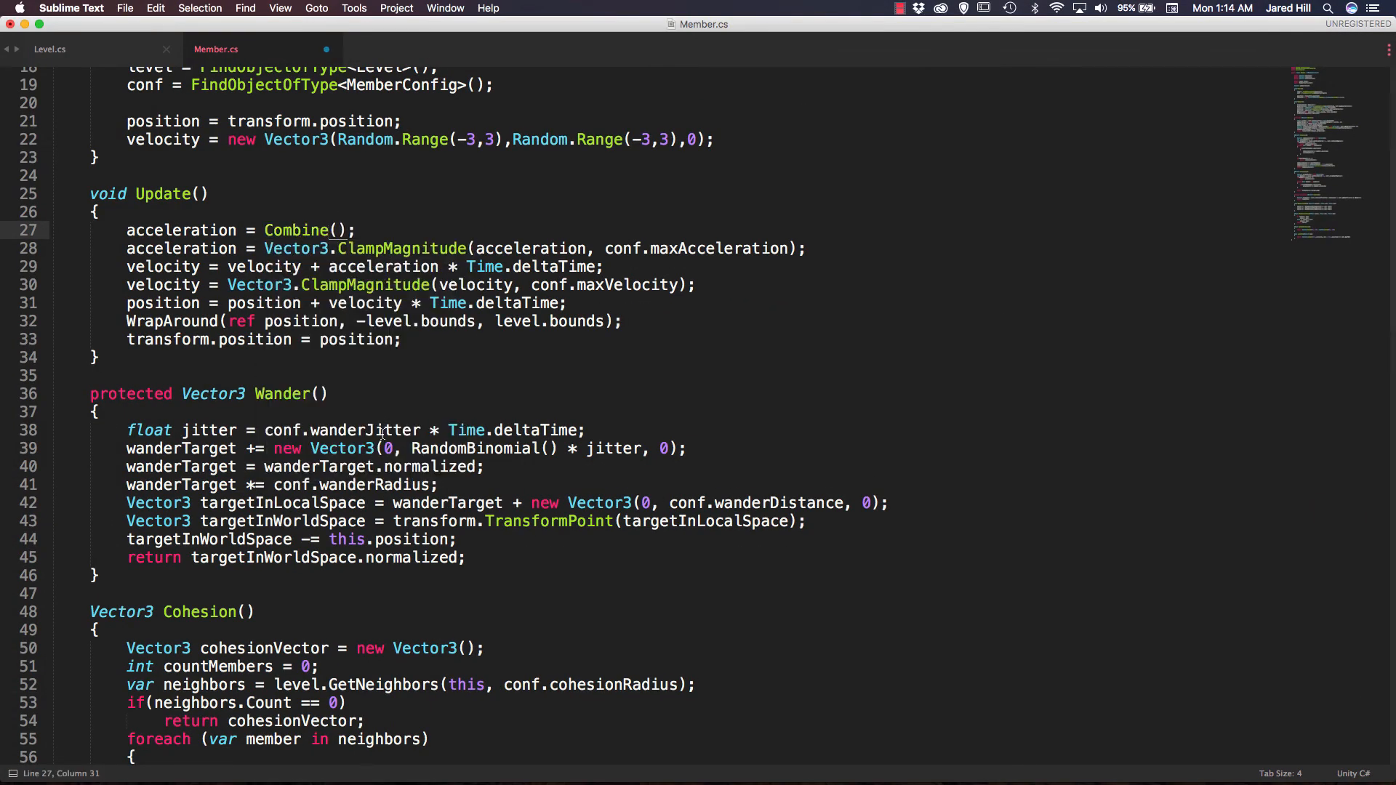
scroll(down, 3)
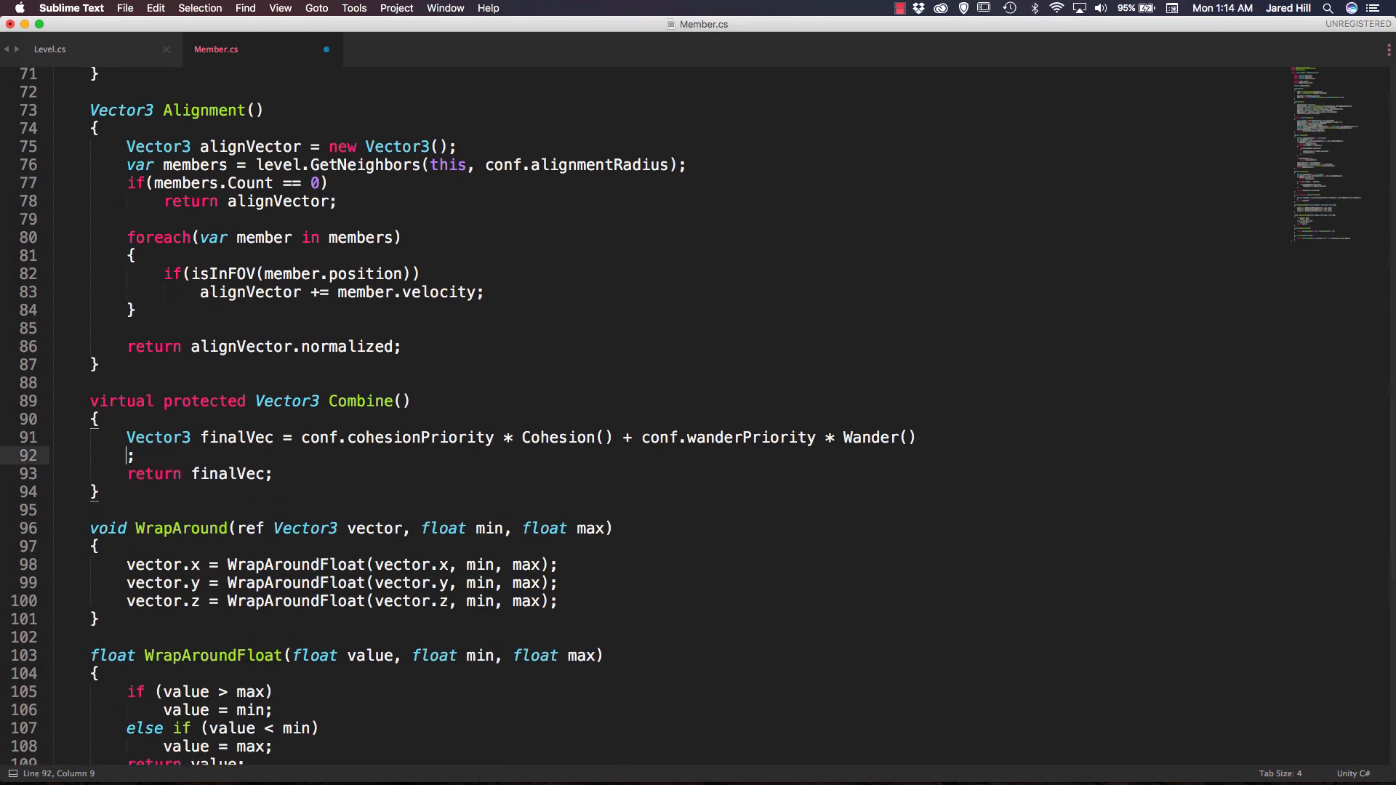
key(Tab)
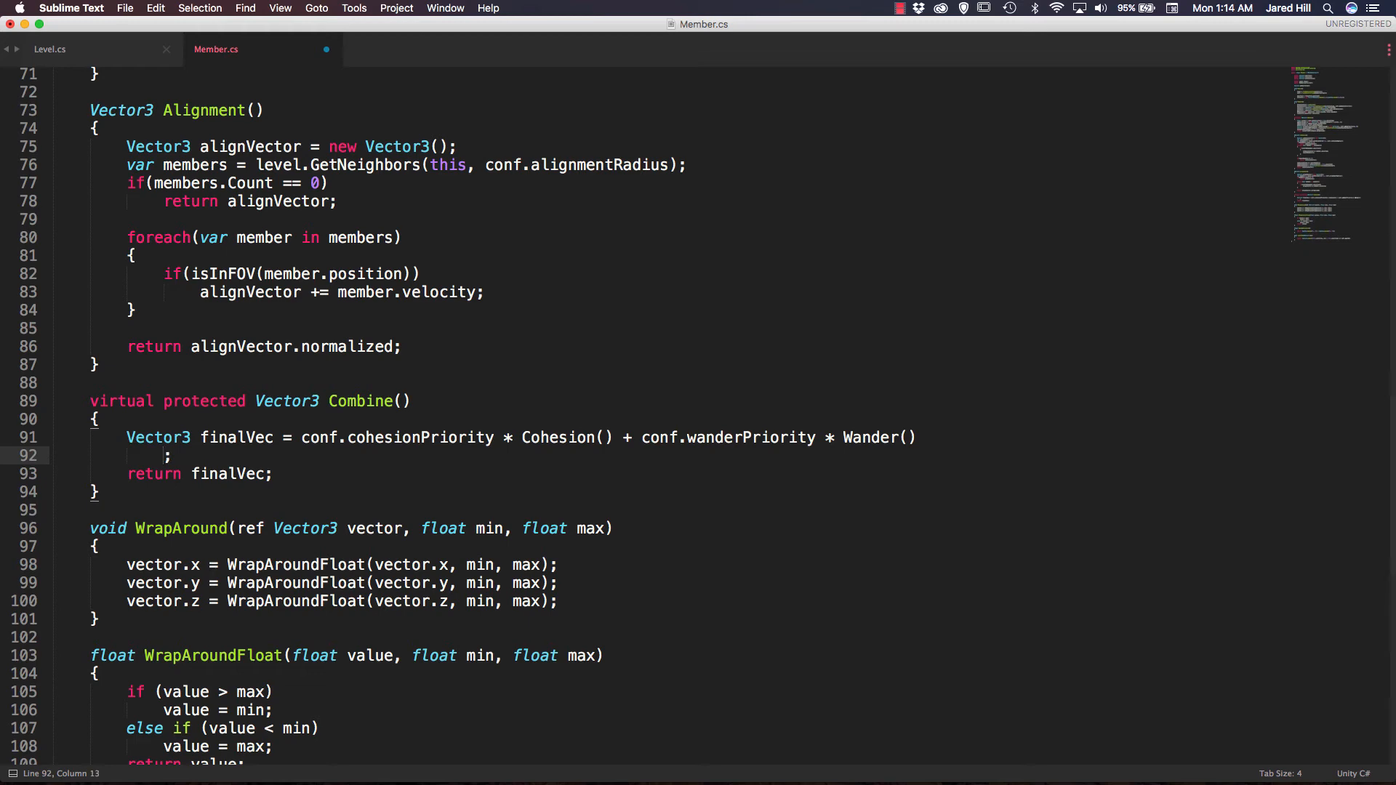
text(con)
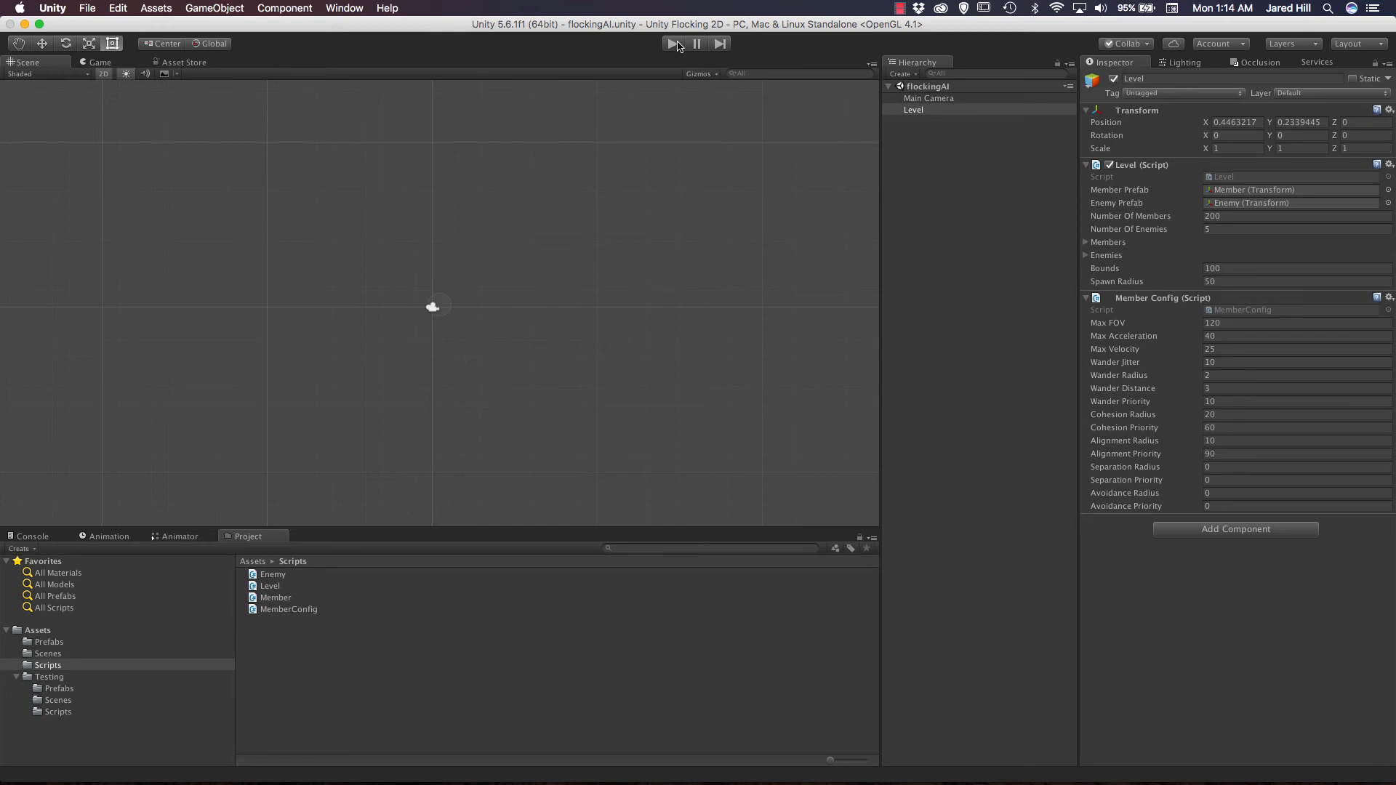
click(670, 43)
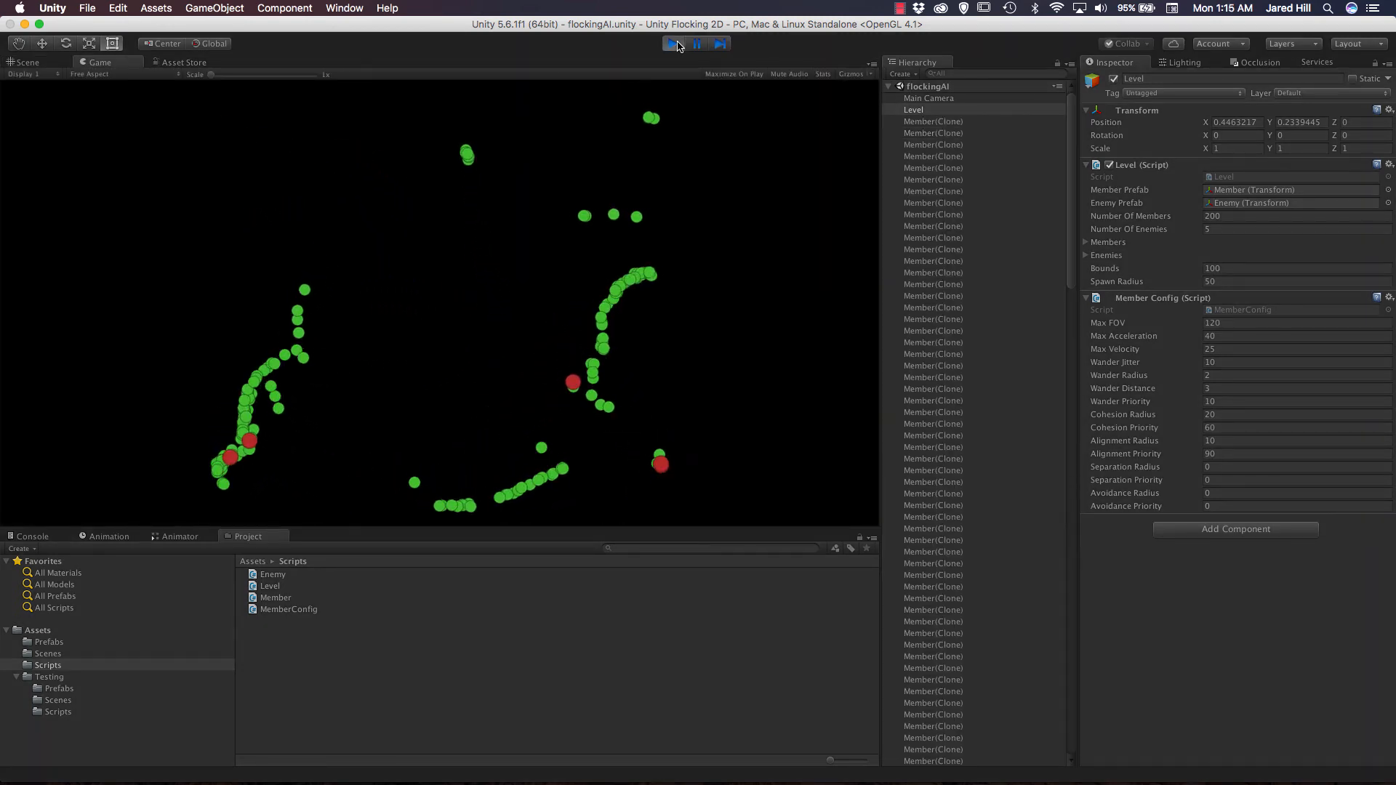
click(697, 43)
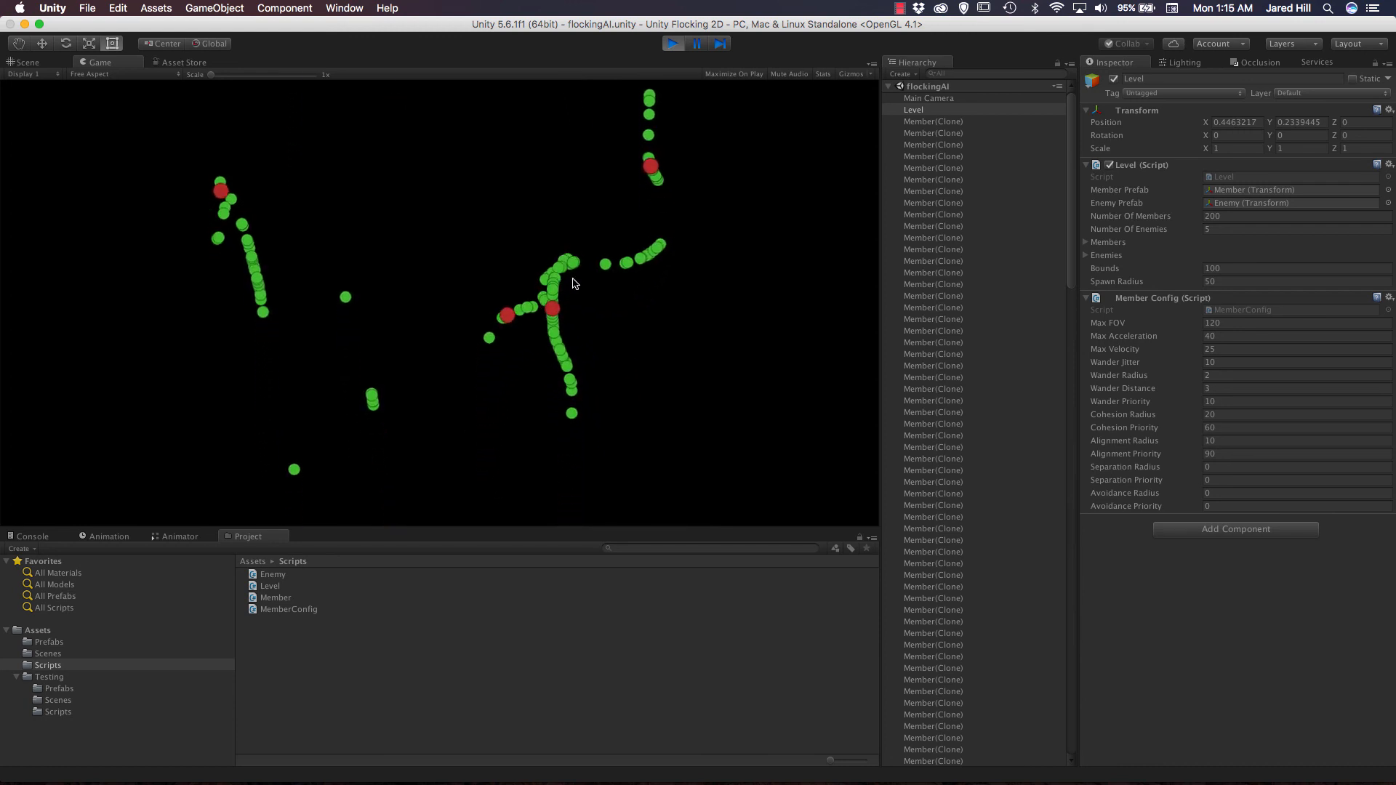
click(673, 43)
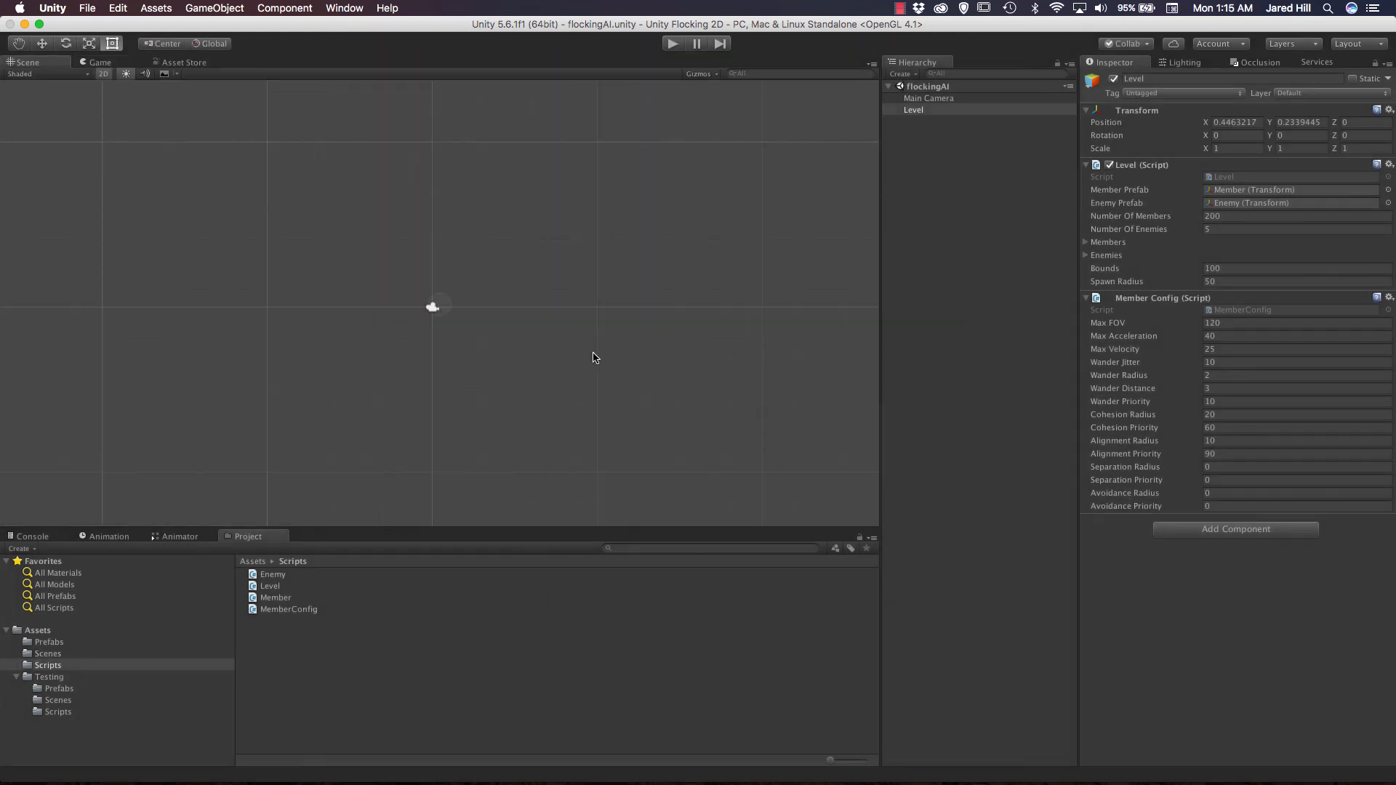